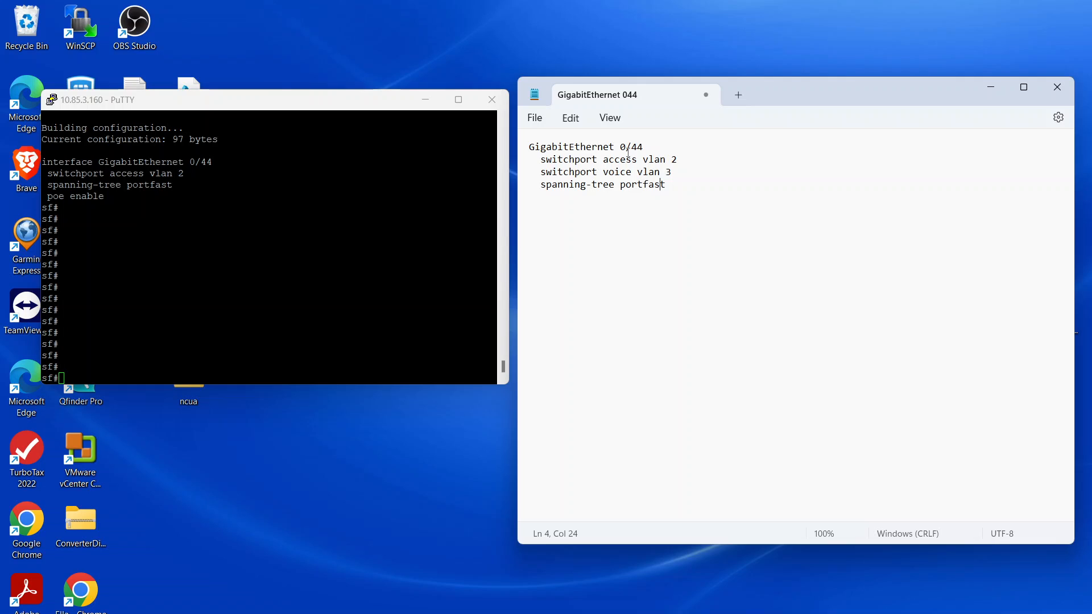
mouse_move(684, 167)
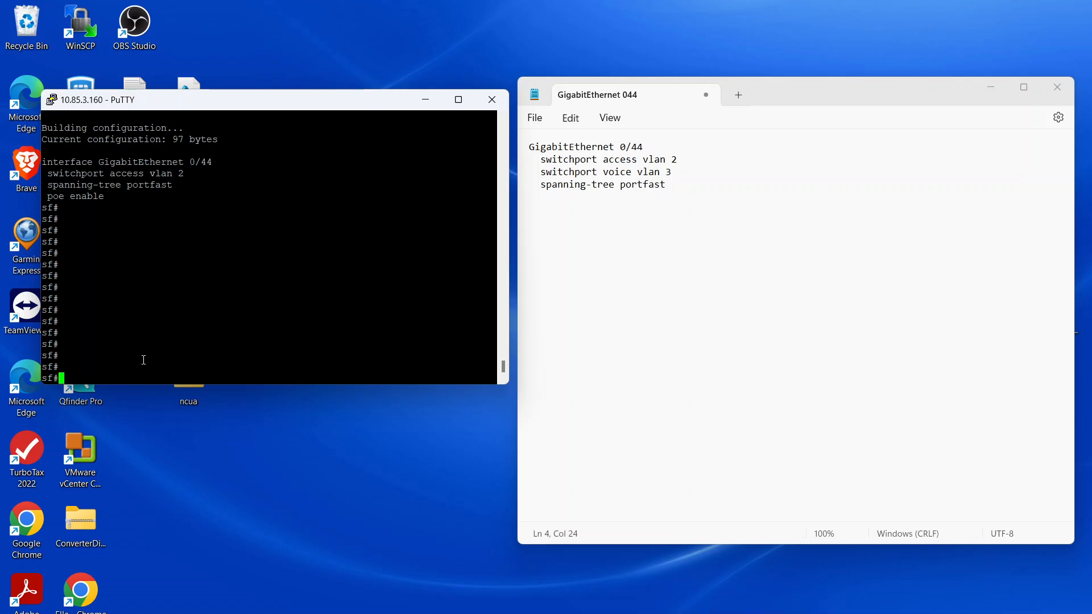
Enter global configuration and open interface GigabitEthernet 0/44.
text(conf t)
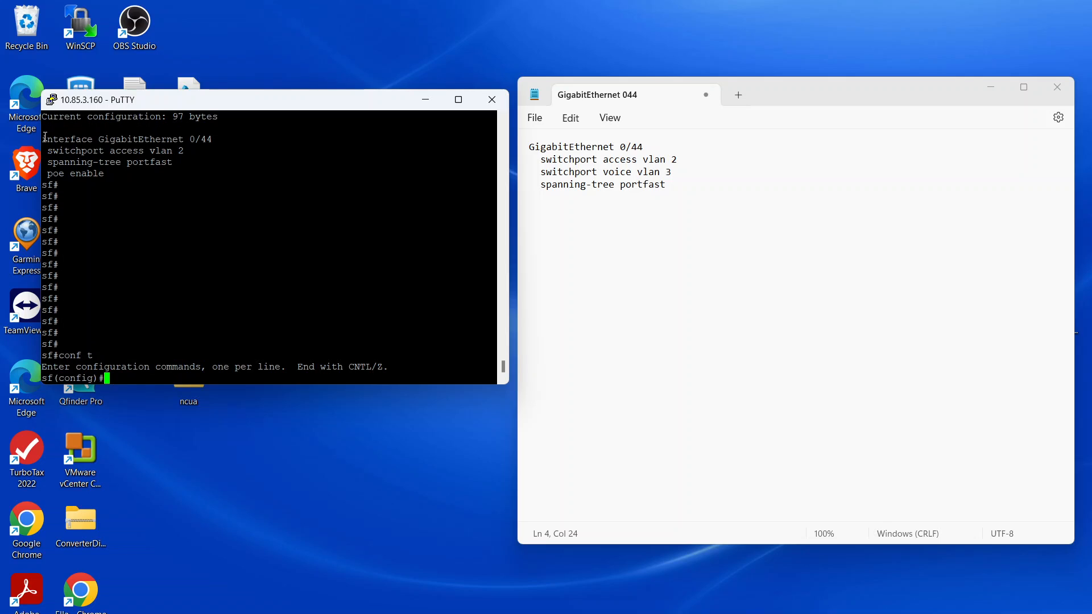
drag(43, 139, 138, 139)
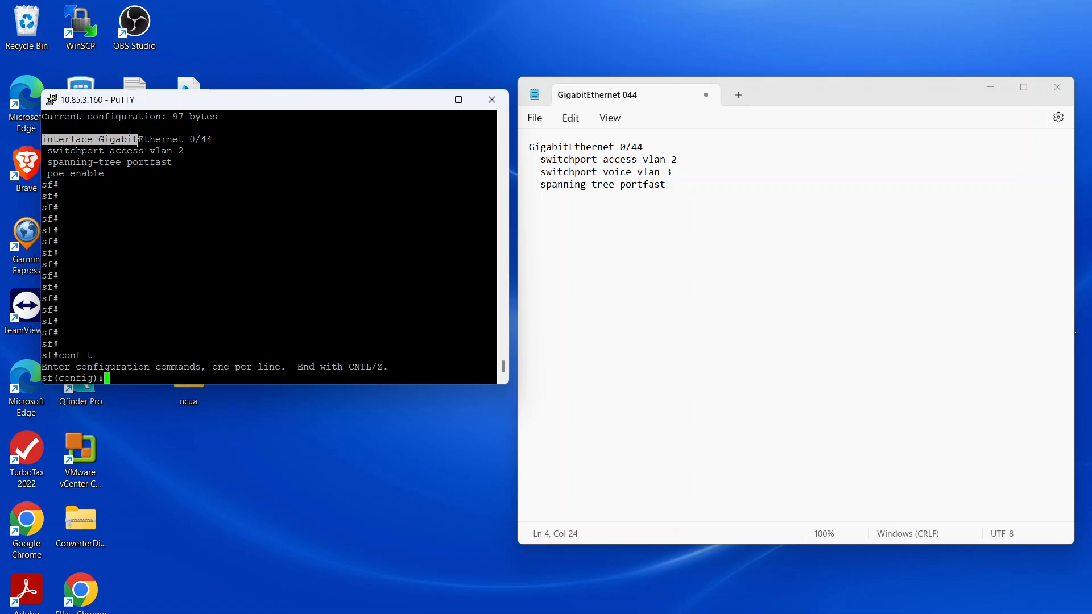
text(interface GigabitEthernet 0/44)
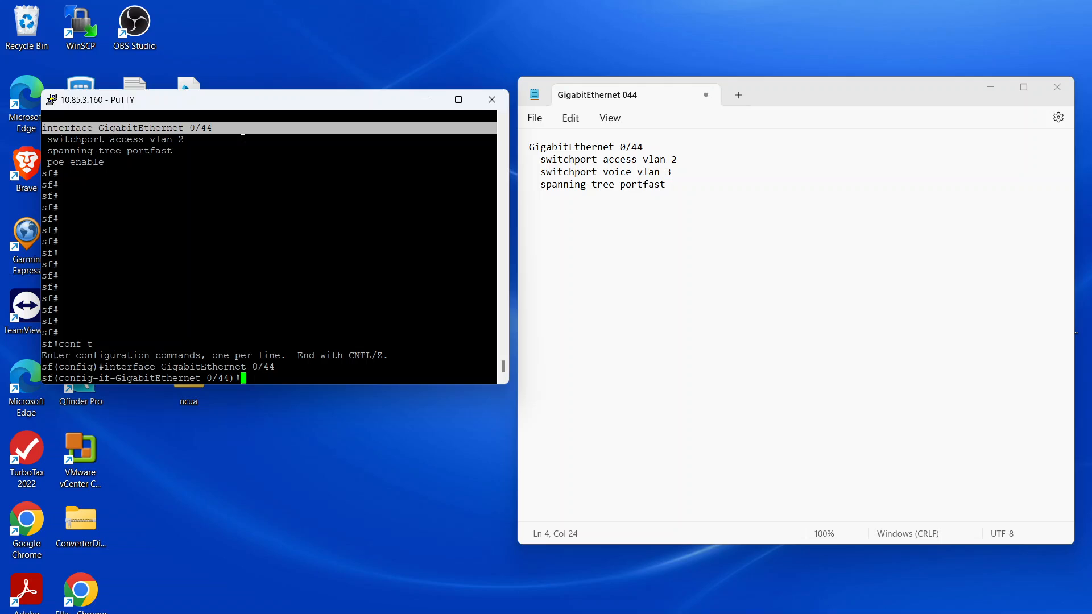
Set port Gi0/44 to switchport mode hybrid.
text(switchport)
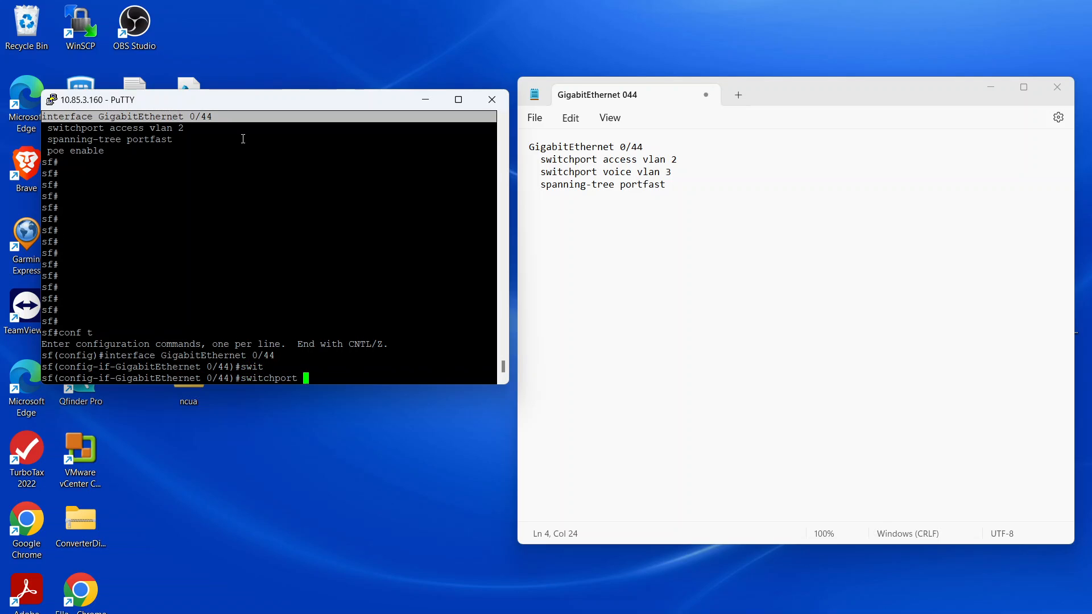
text(mode)
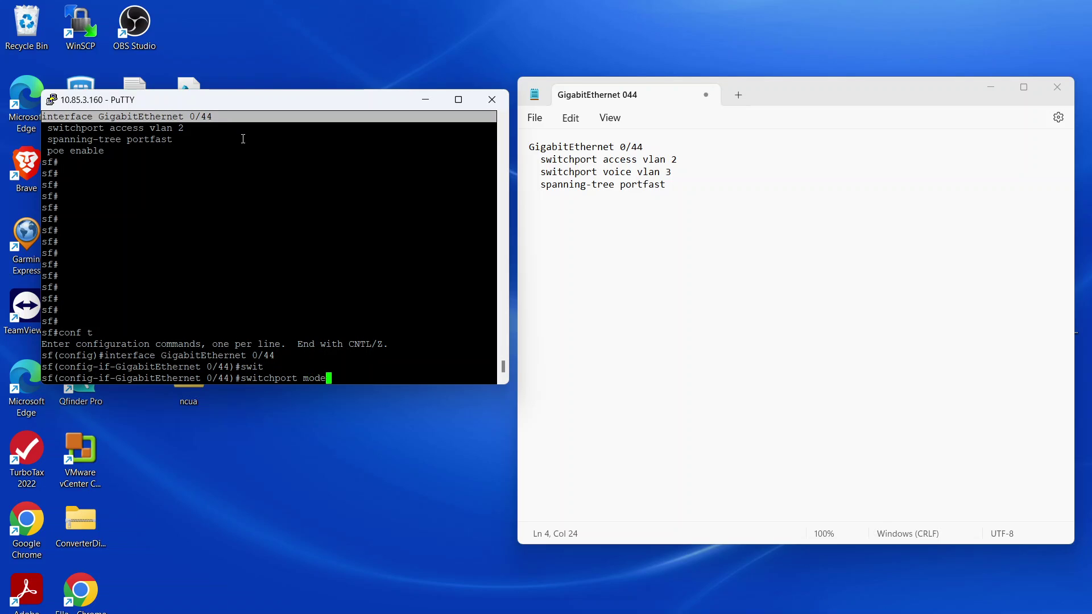
text(hybrid)
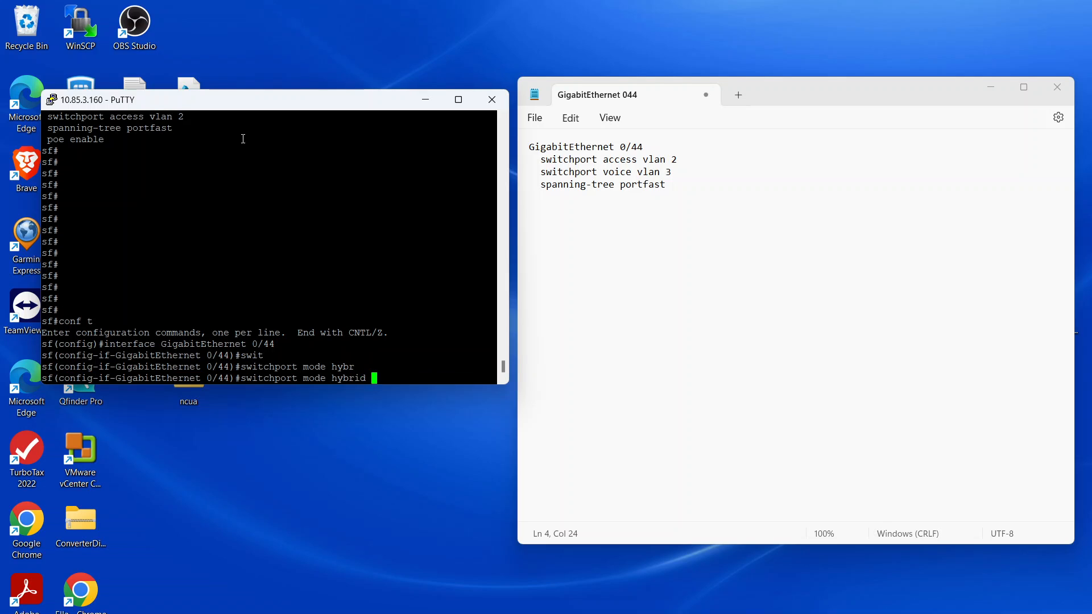
key(Return)
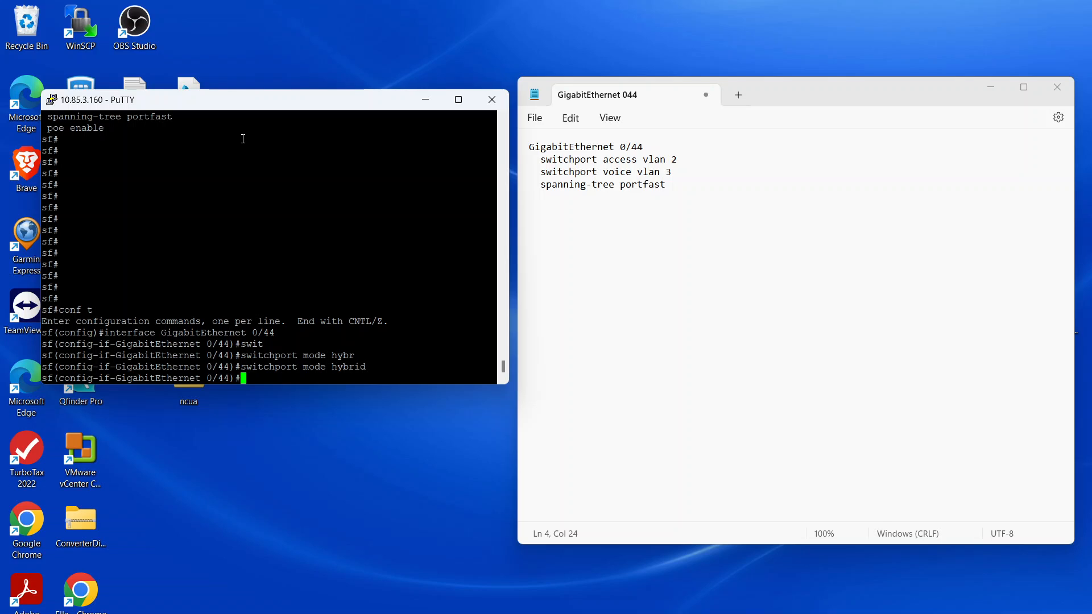
Enter 'switchport hybrid native vlan 2' on Gi0/44 and begin the next switchport command.
text(switchport hybrid)
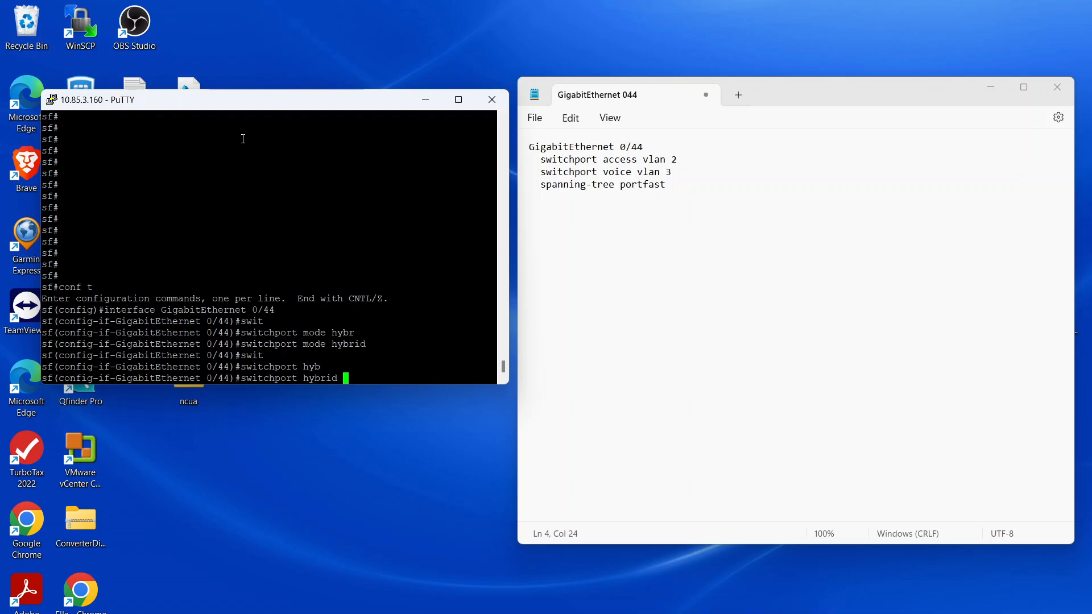
text(native)
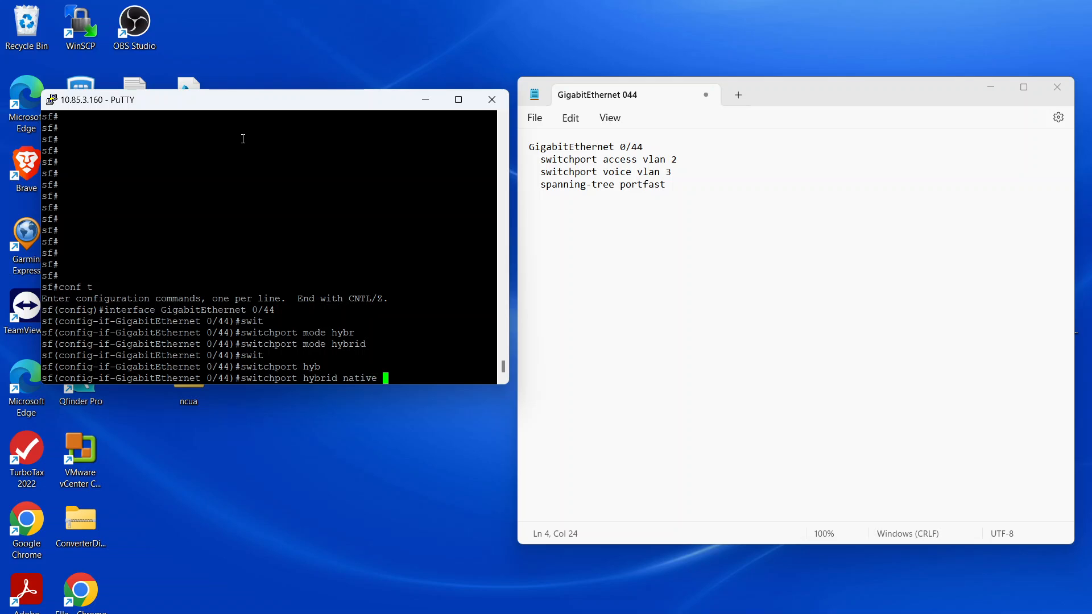
text(vlan 2)
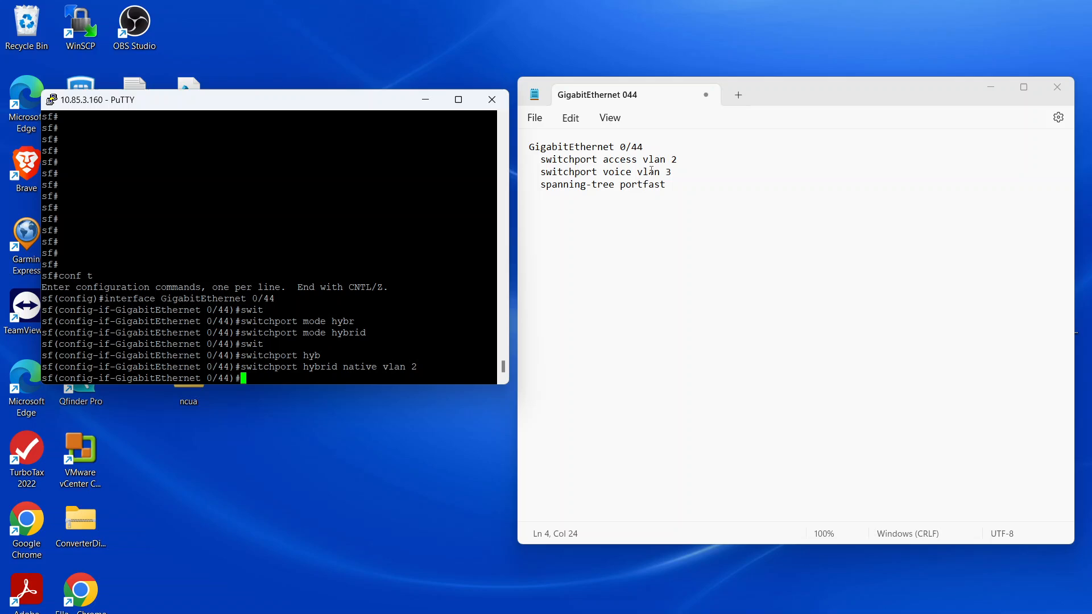
text(switchport hybrid)
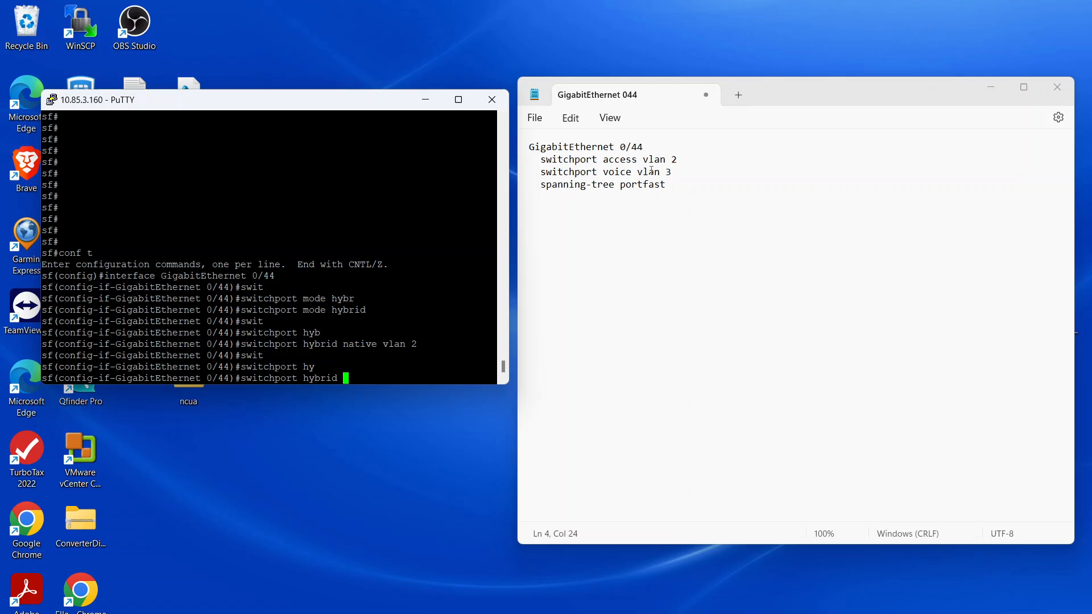
Enter 'switchport hybrid allowed vlan only tagged 3' on Gi0/44.
text(vlan)
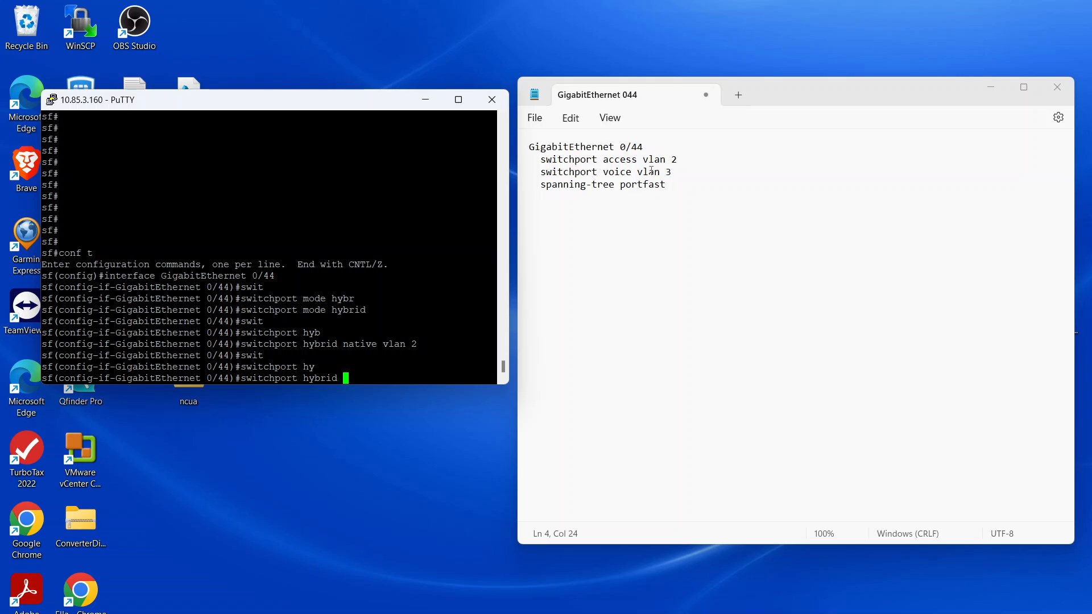
text(allowed)
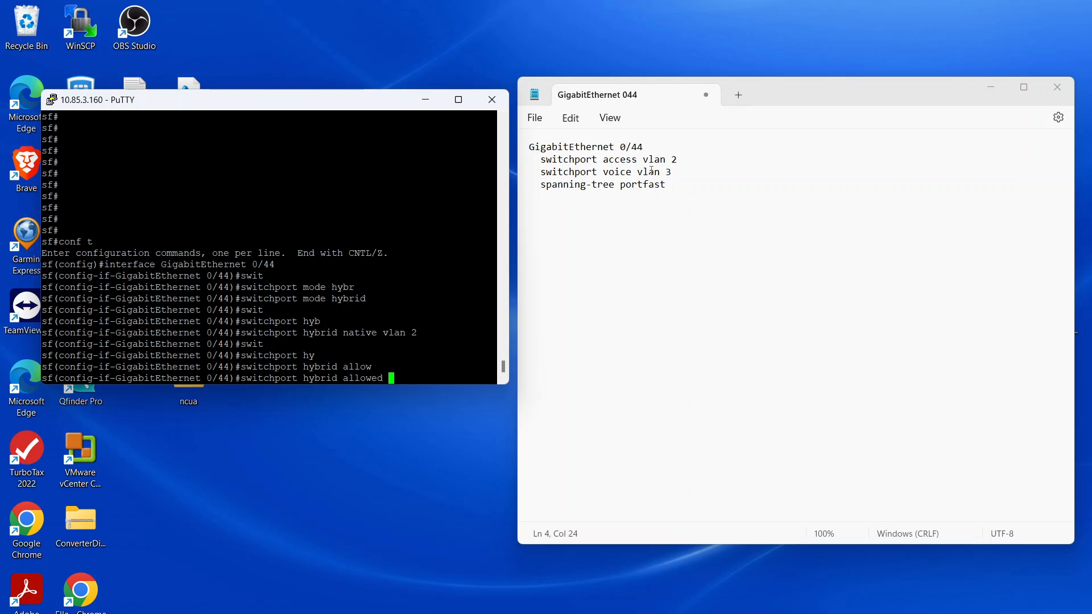
text(vl)
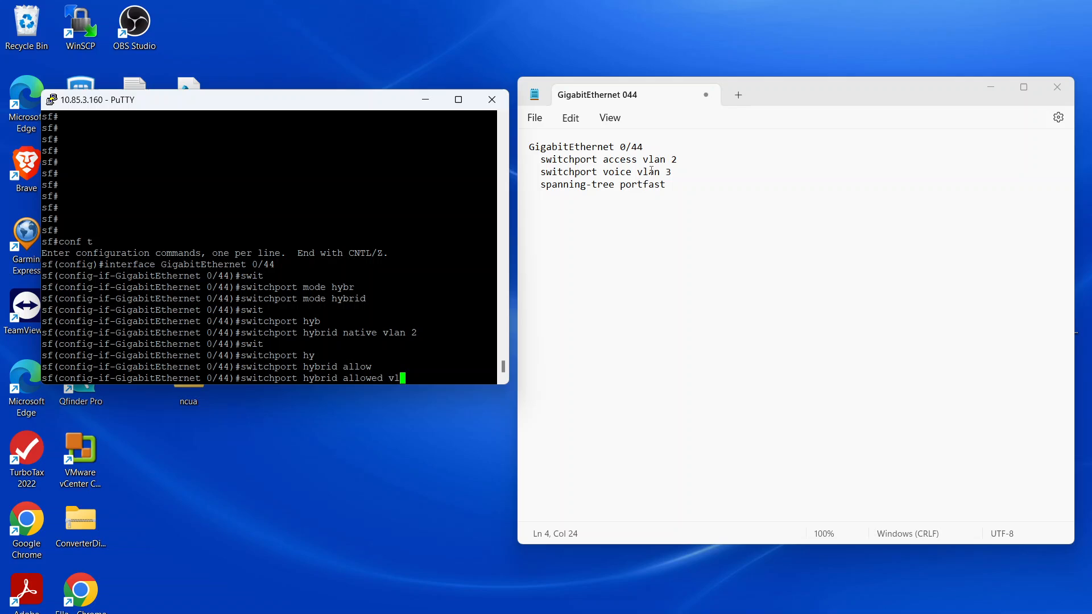
text(an)
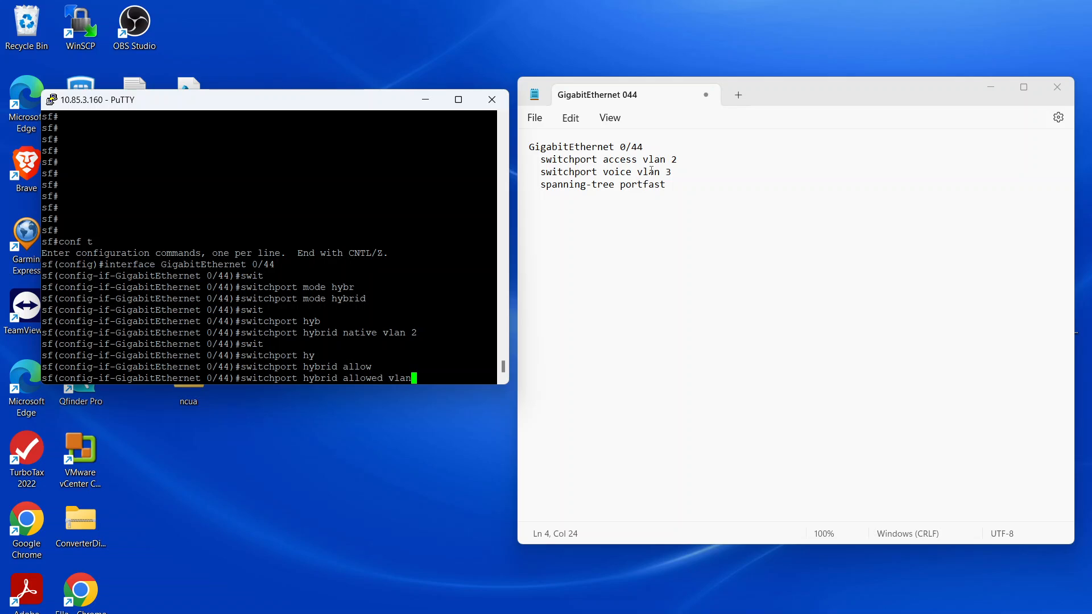
text(only t)
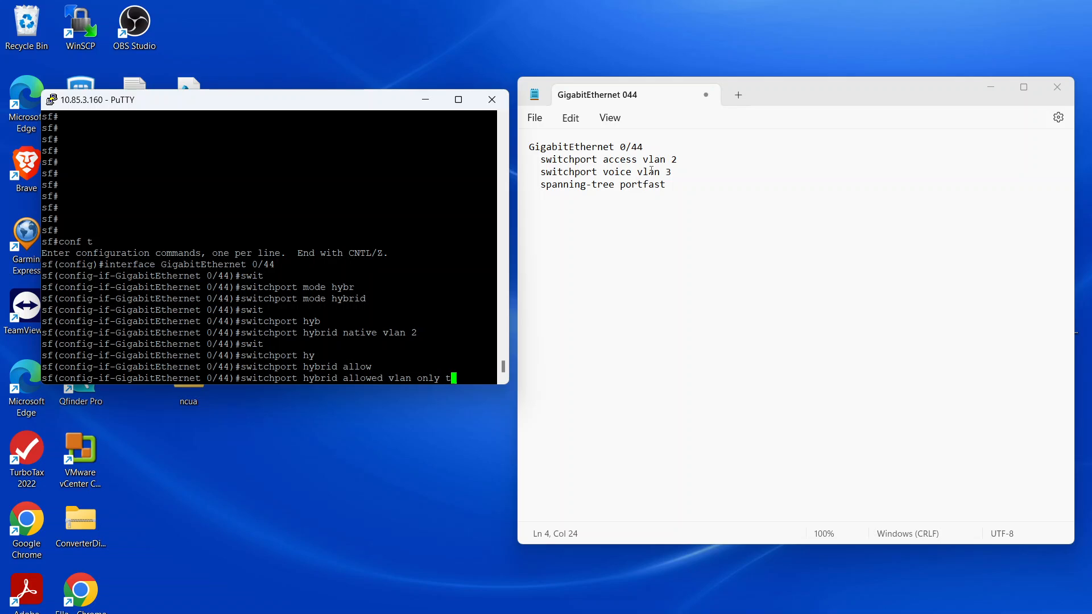
text(agged 3)
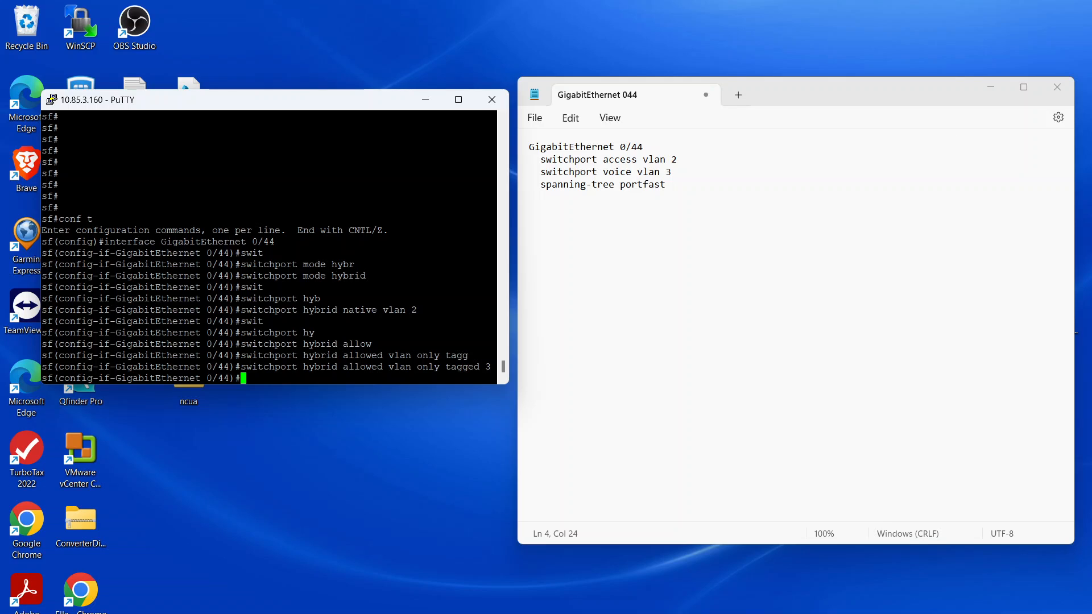
mouse_move(682, 170)
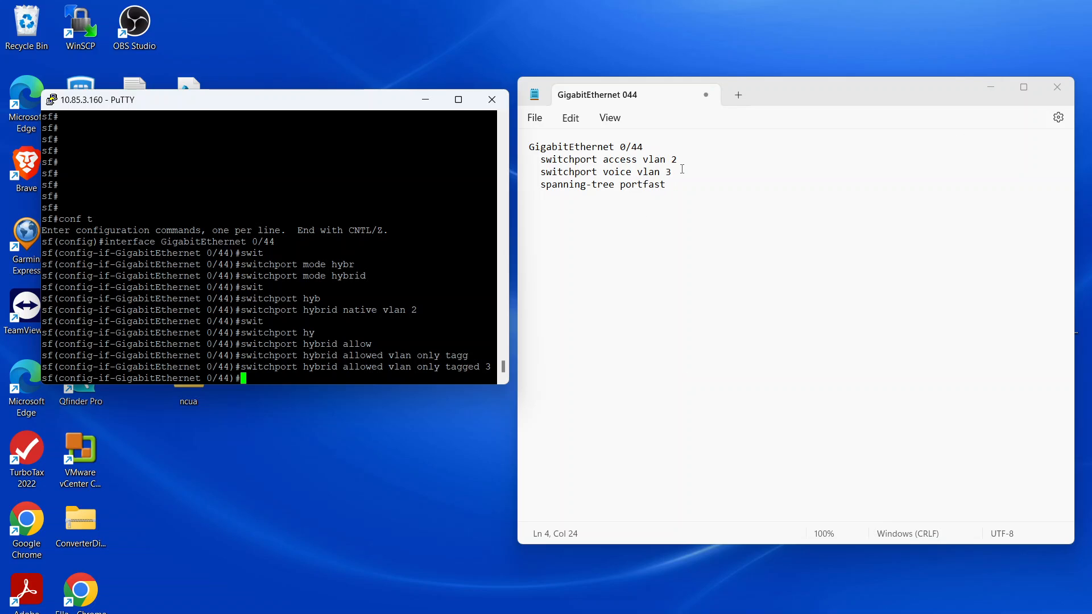
mouse_move(616, 218)
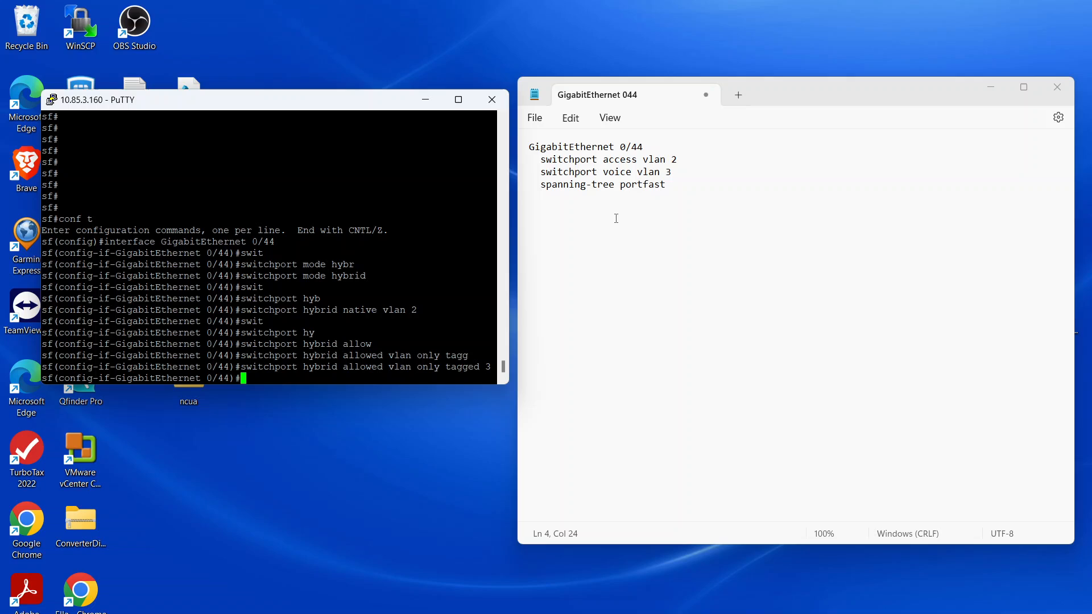
mouse_move(327, 383)
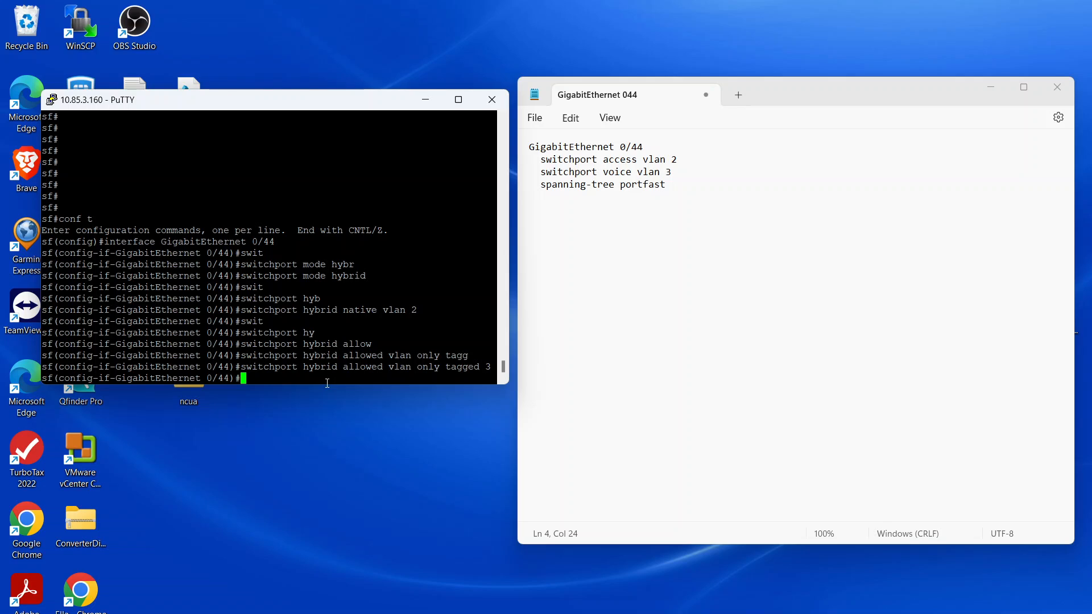
text(s)
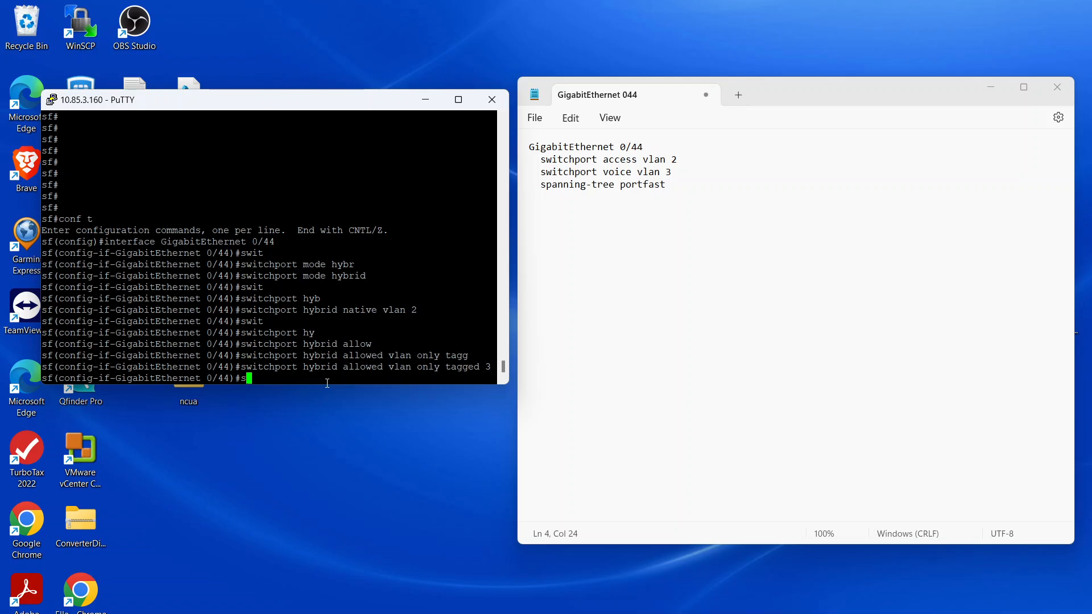
Add VLAN 2 as an untagged hybrid allowed VLAN on Gi0/44.
text(witchport)
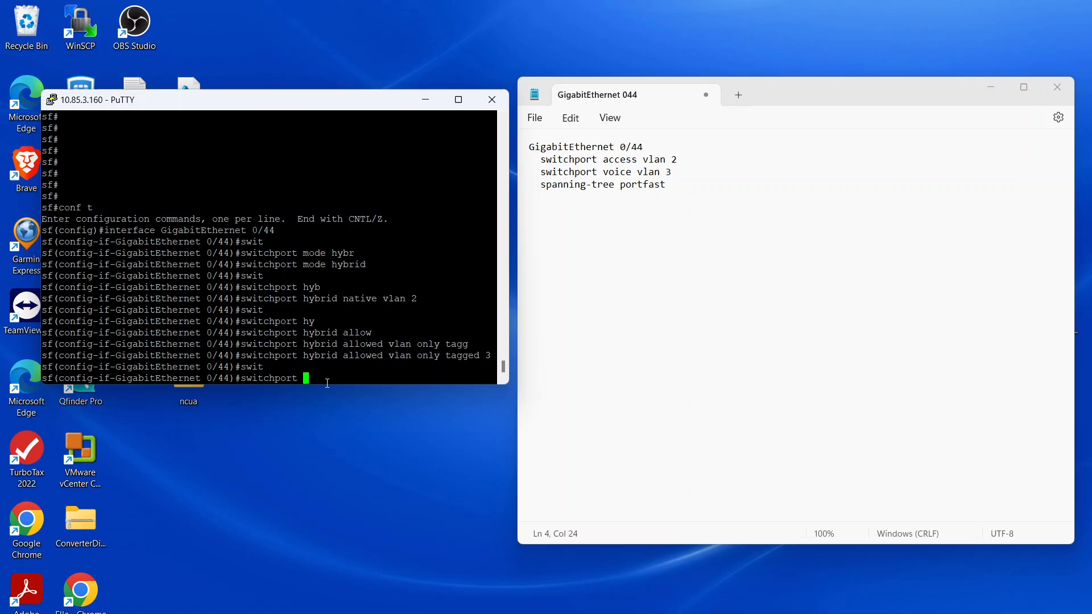
text(hybrid allowed vlan add u)
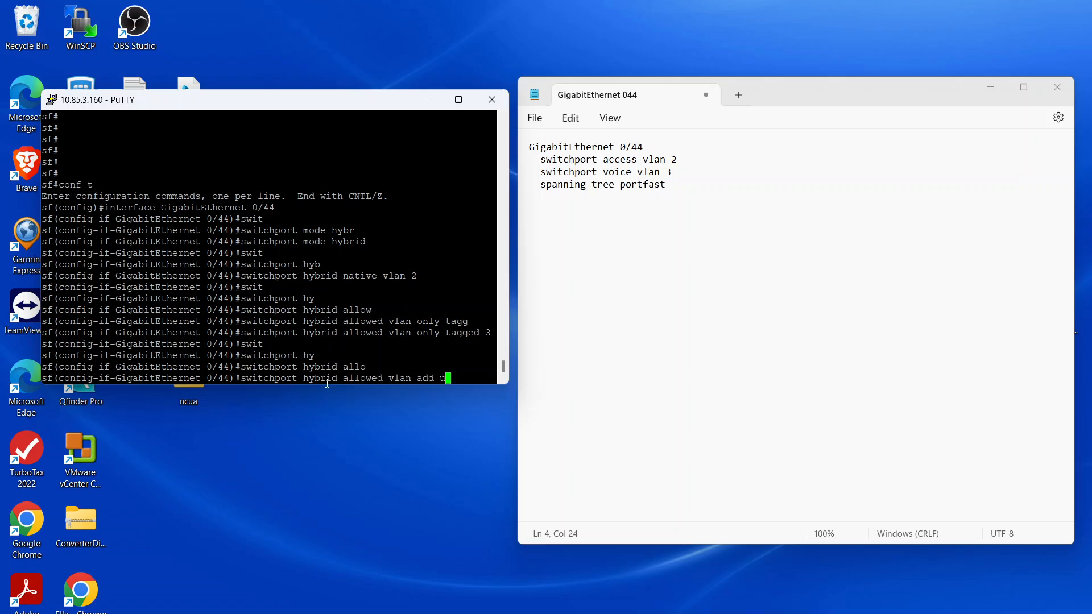
text(ntagged 2)
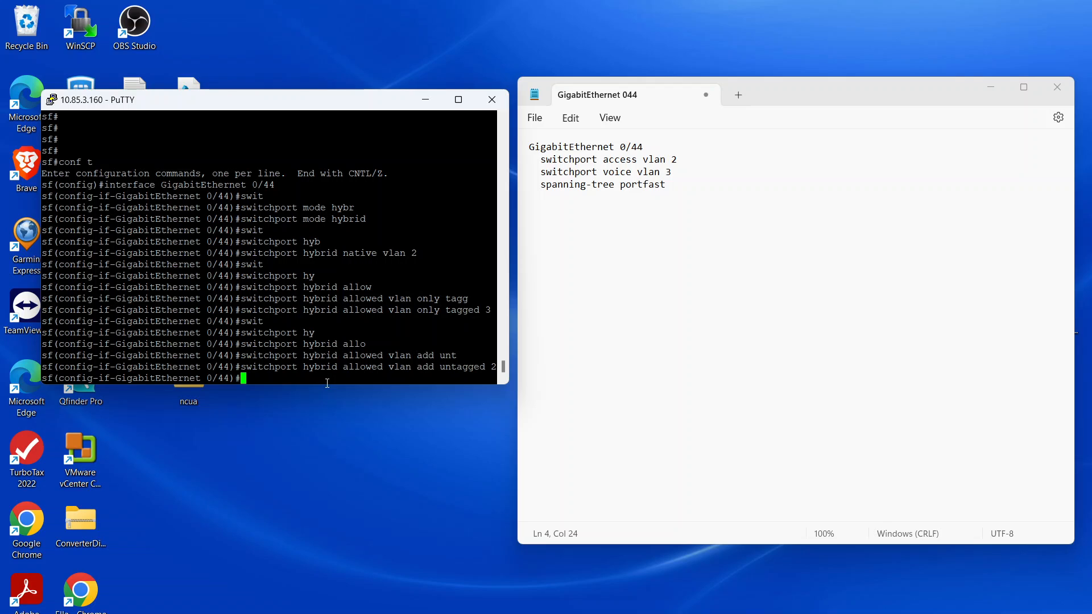
mouse_move(372, 324)
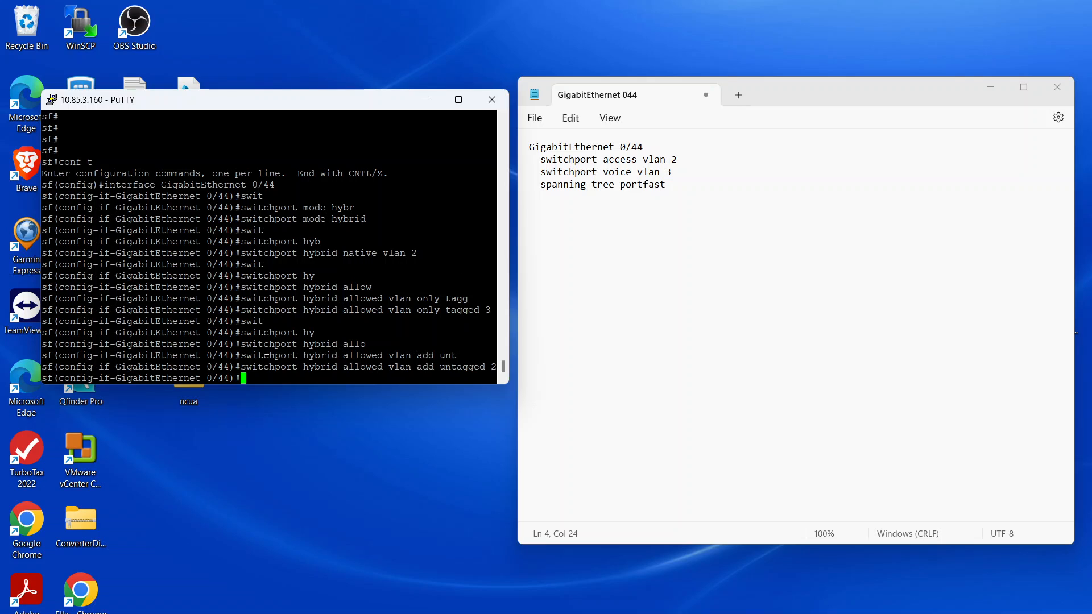
mouse_move(261, 371)
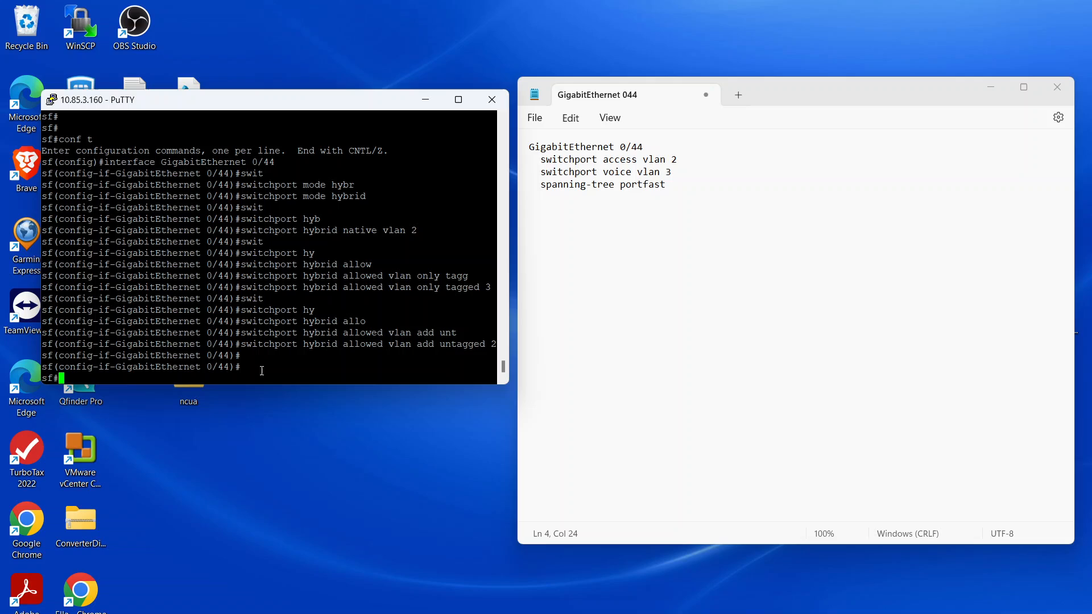
Show the Gi0/44 running config with 'sh run int 0/44', then re-enter configuration.
text(sh run interface gigabitEthernet)
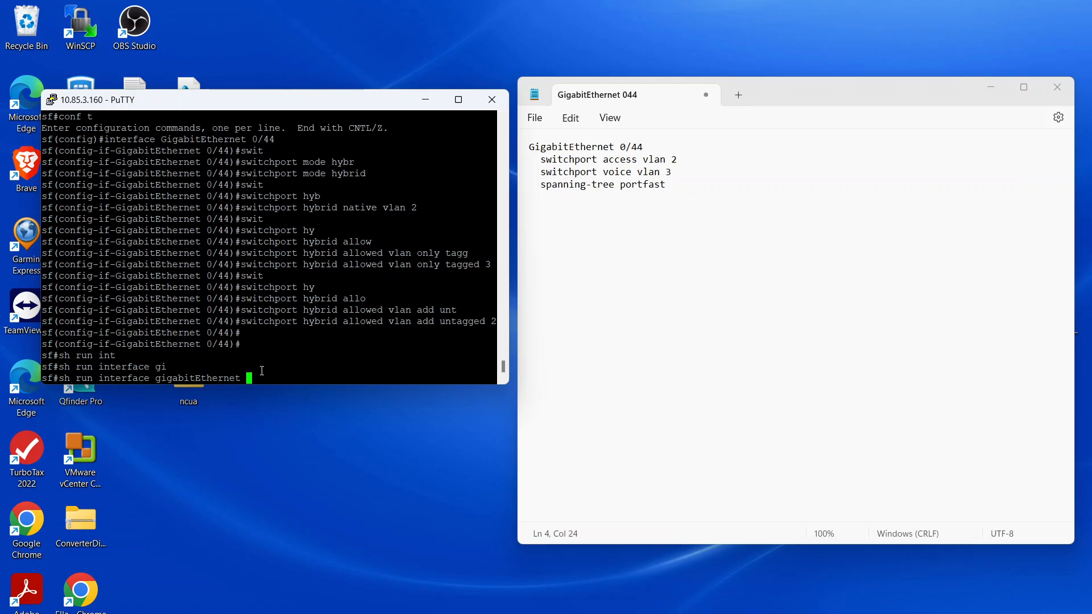
text(0/44)
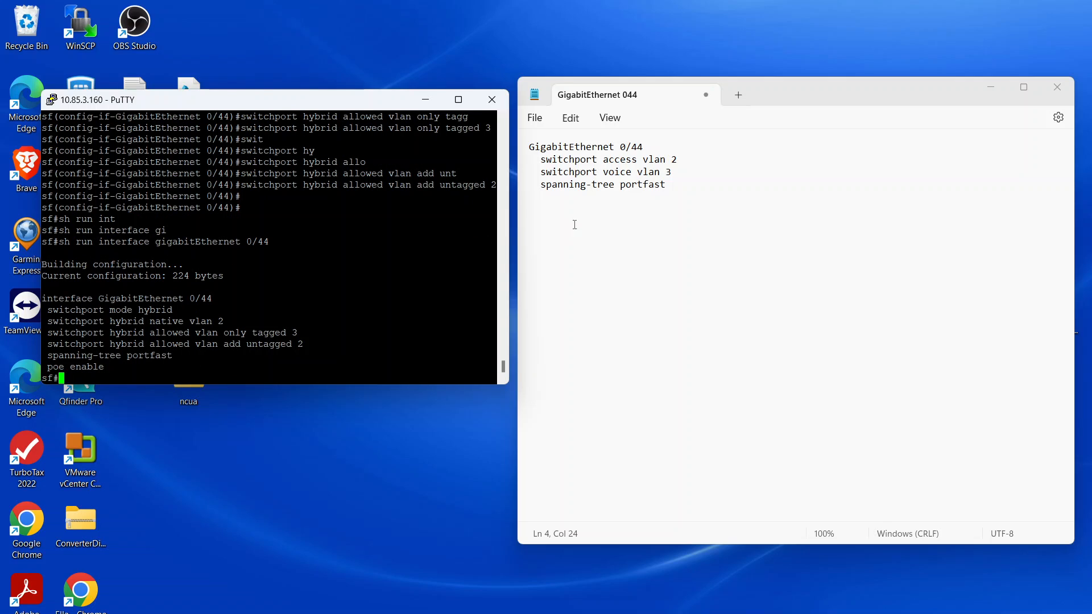
mouse_move(606, 172)
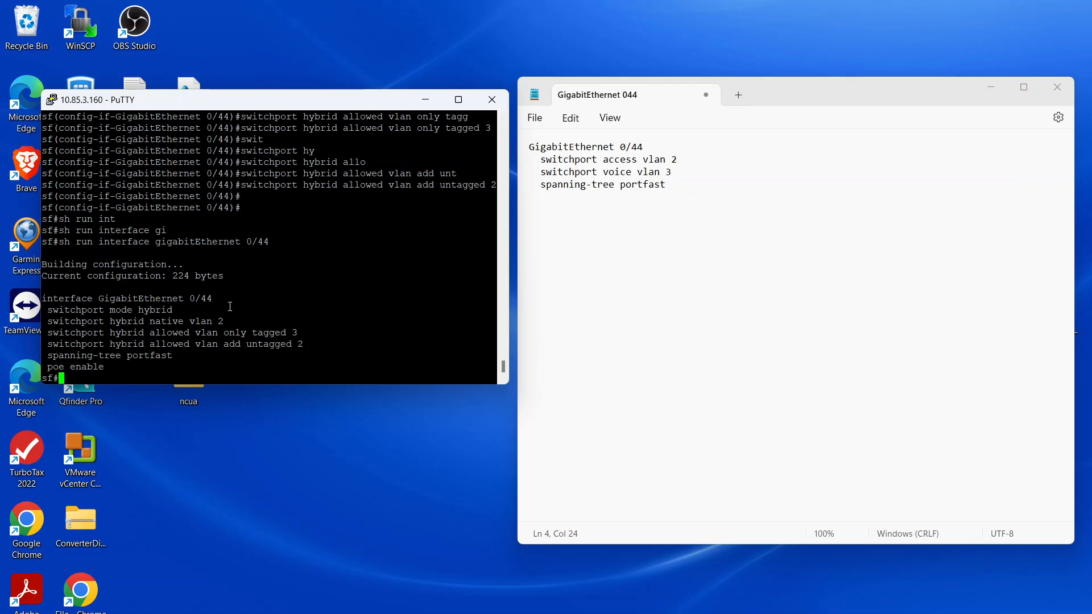
text(conf t)
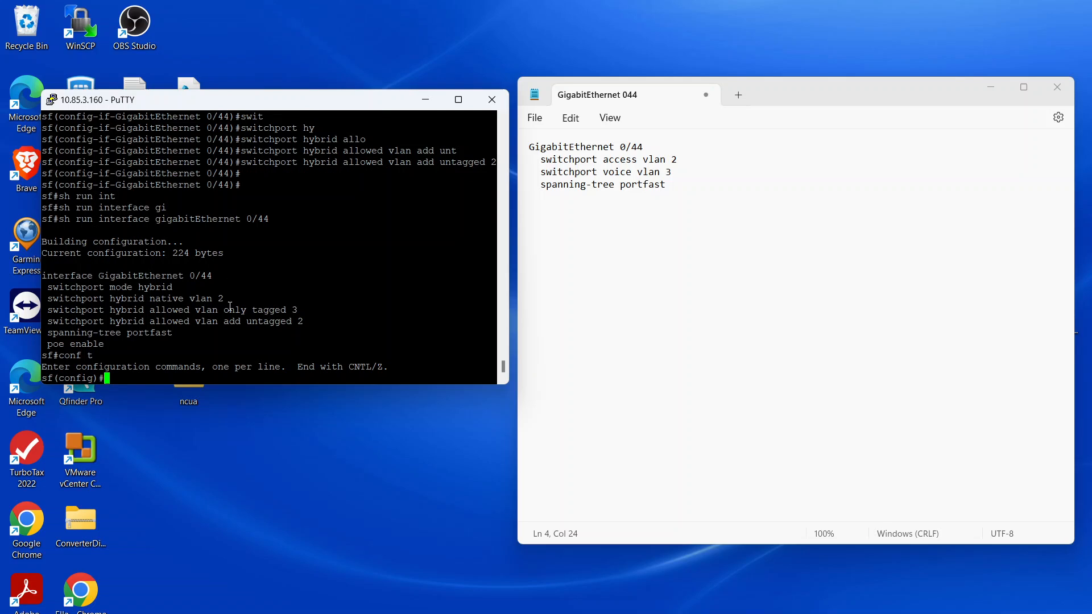
Run 'lldp enable' and 'voice vlan 3' in global configuration.
text(en)
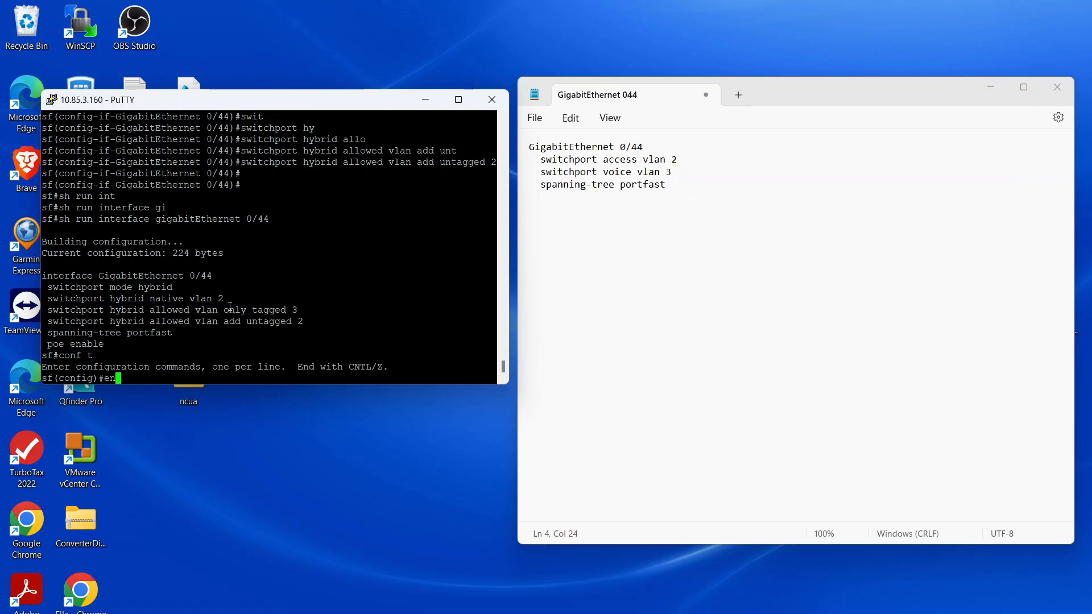
text(lldp ena)
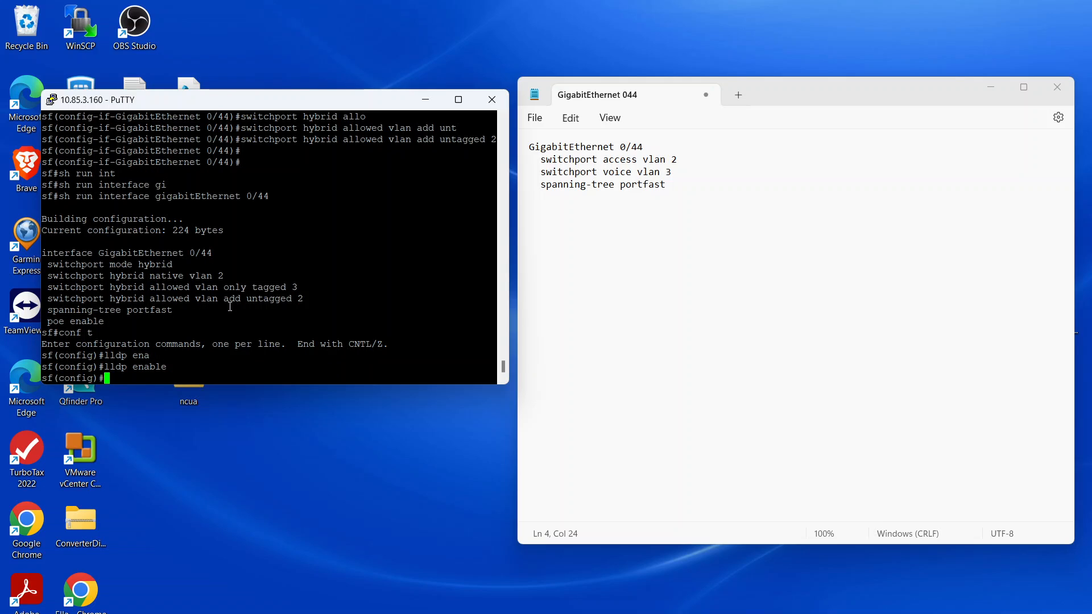
text(v)
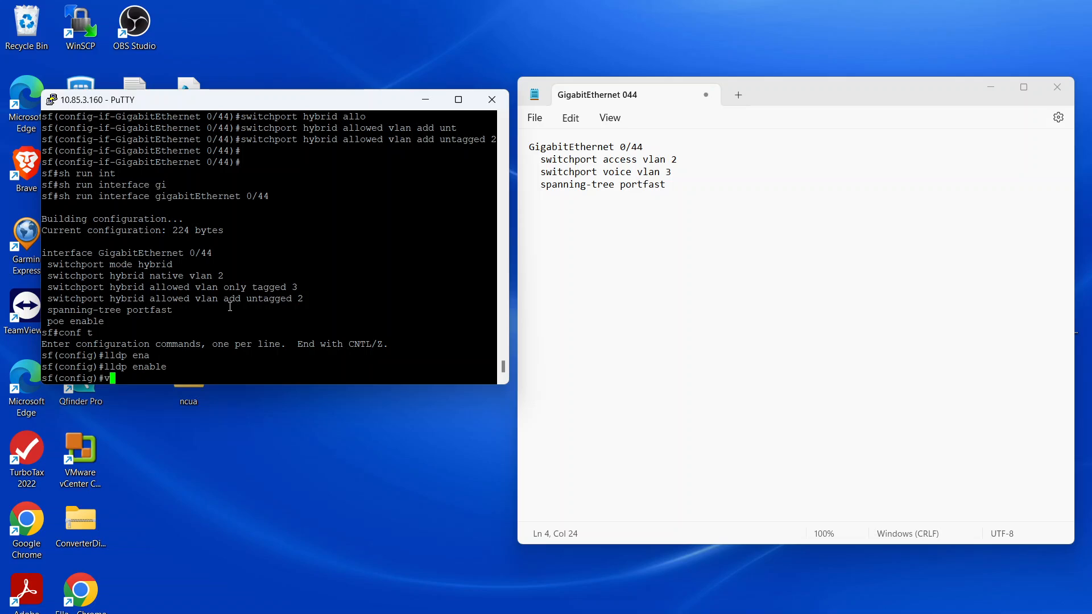
text(voice)
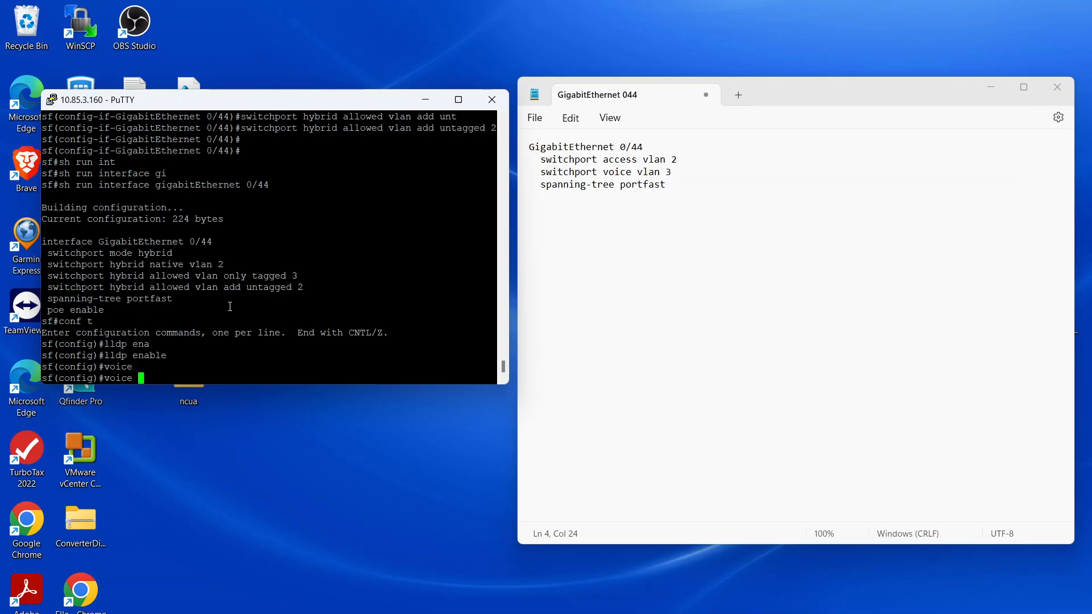
text(vln)
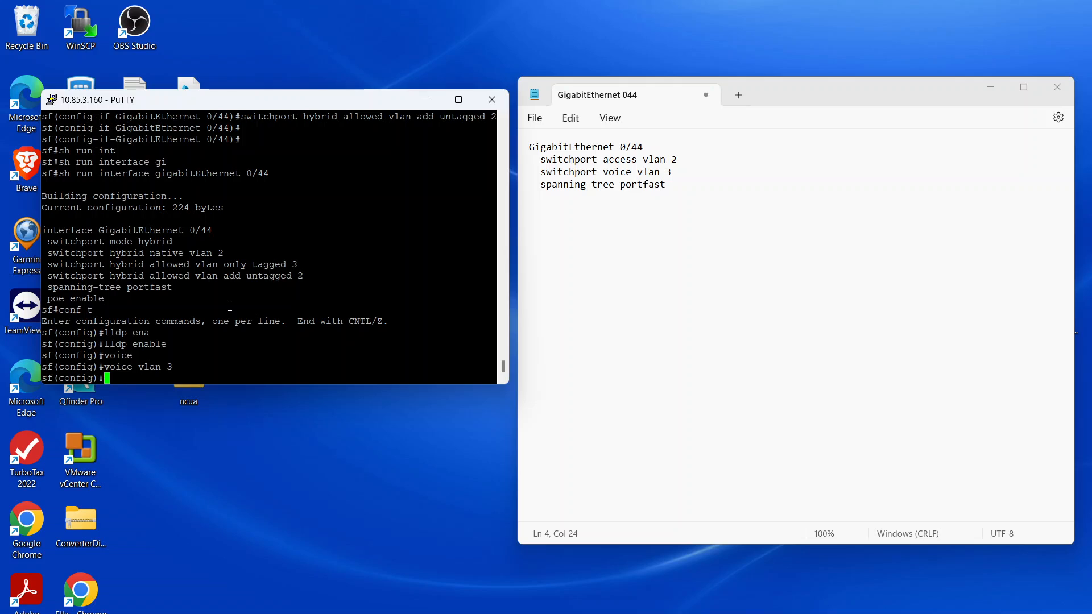
Create LLDP network-policy profile 1.
text(lldp)
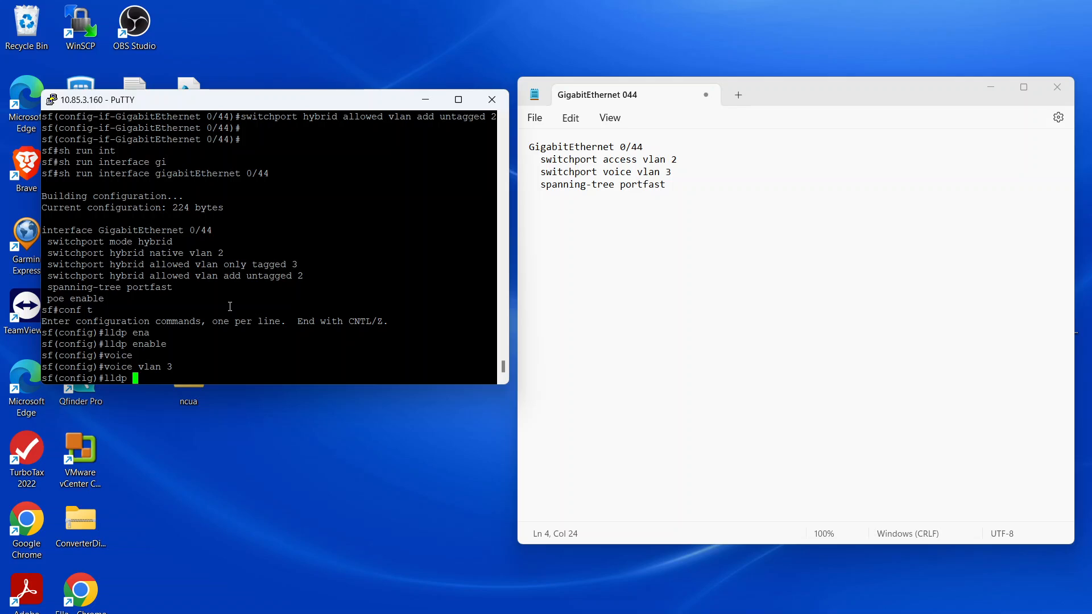
text(network-policy)
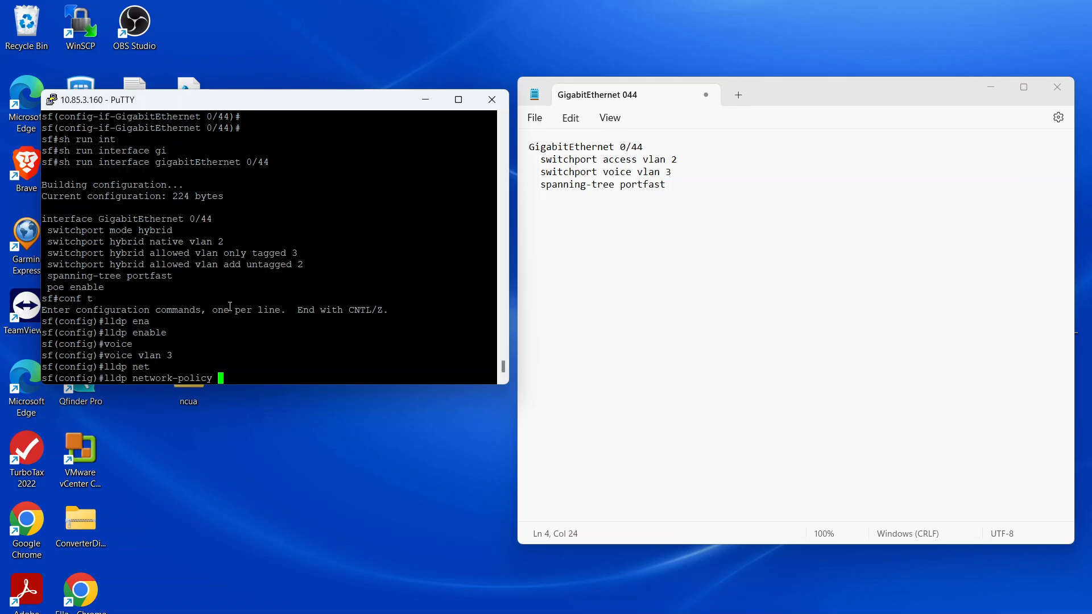
text(profile)
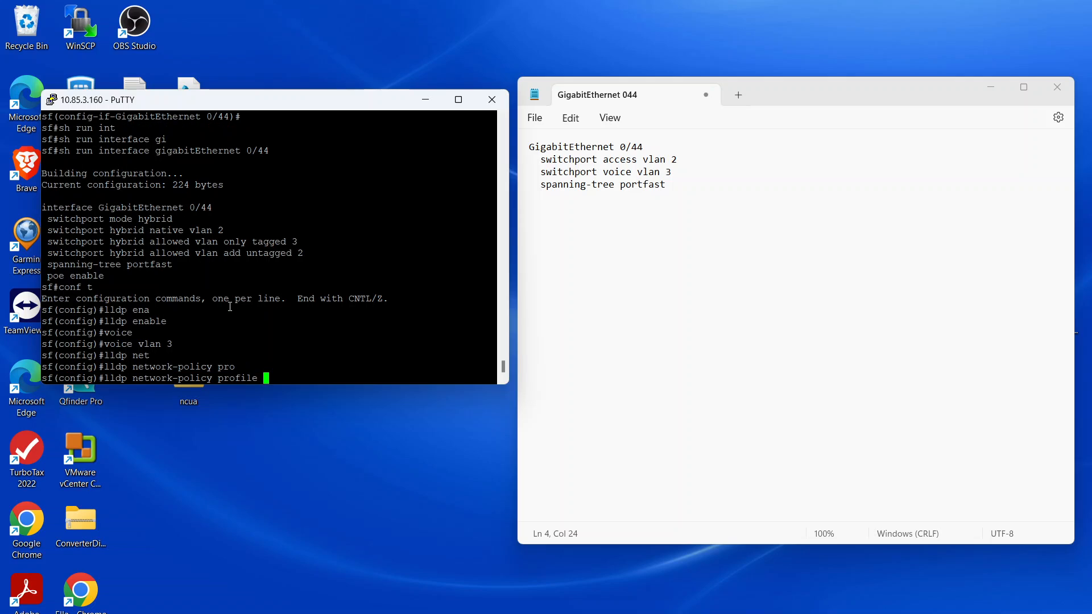
text(1)
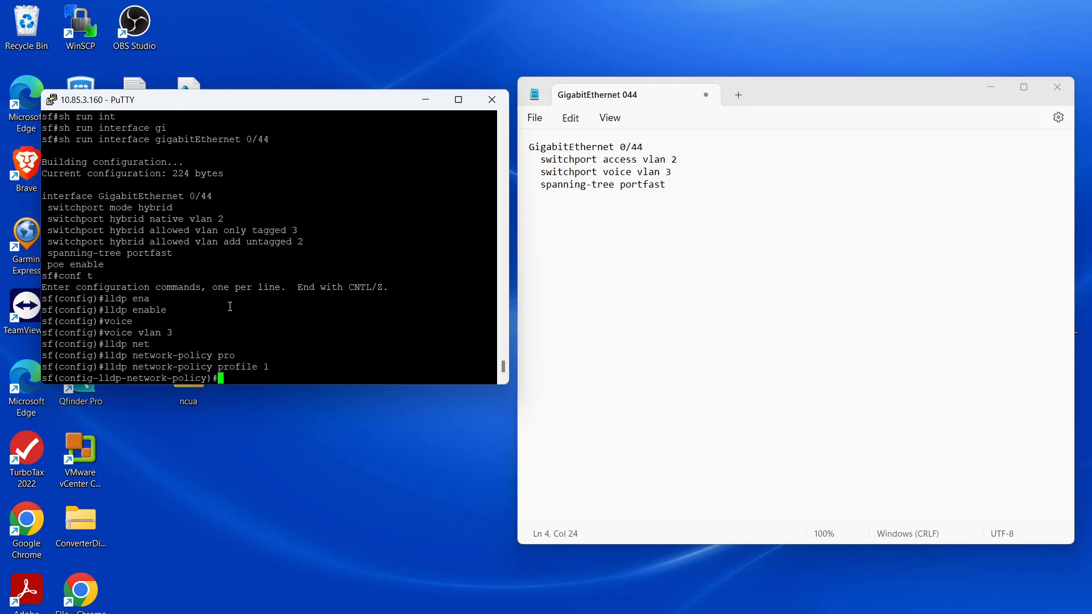
Add voice VLAN 3 to profile 1 and list the profile's available commands.
text(v)
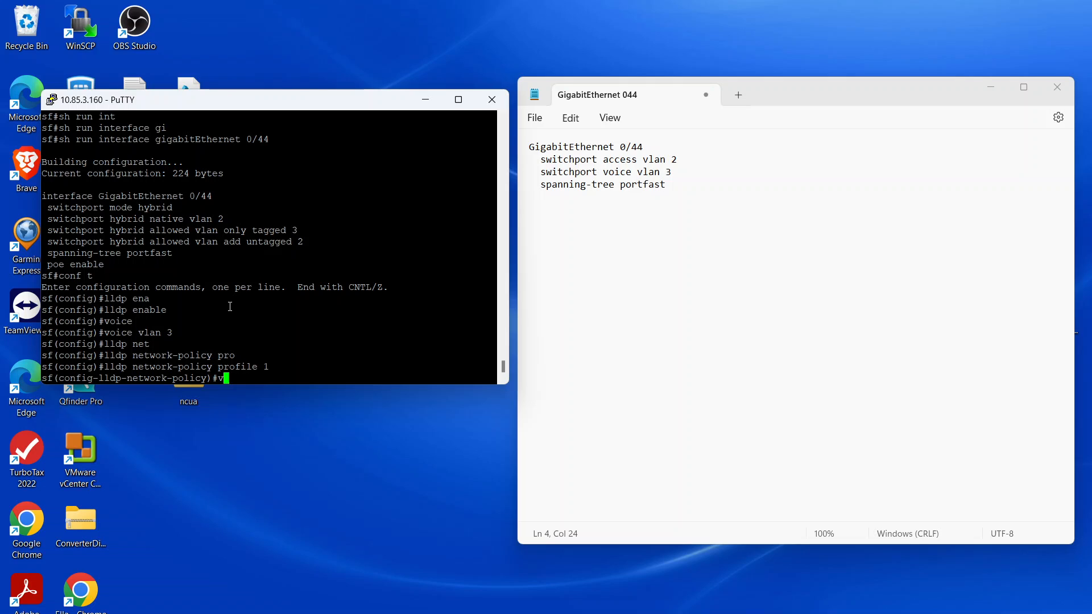
text(oice vla)
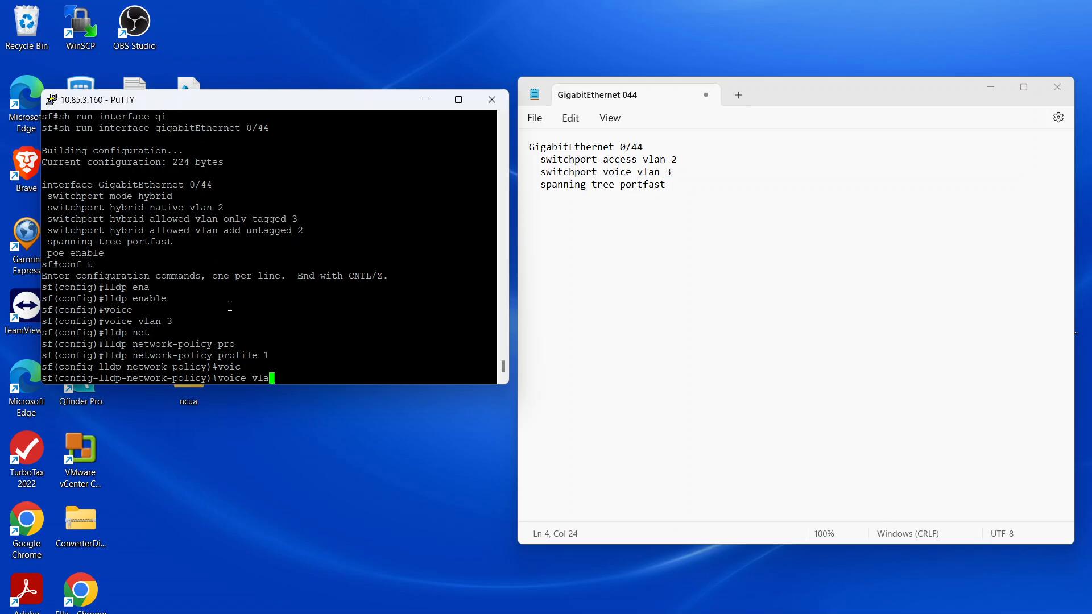
text(n 3)
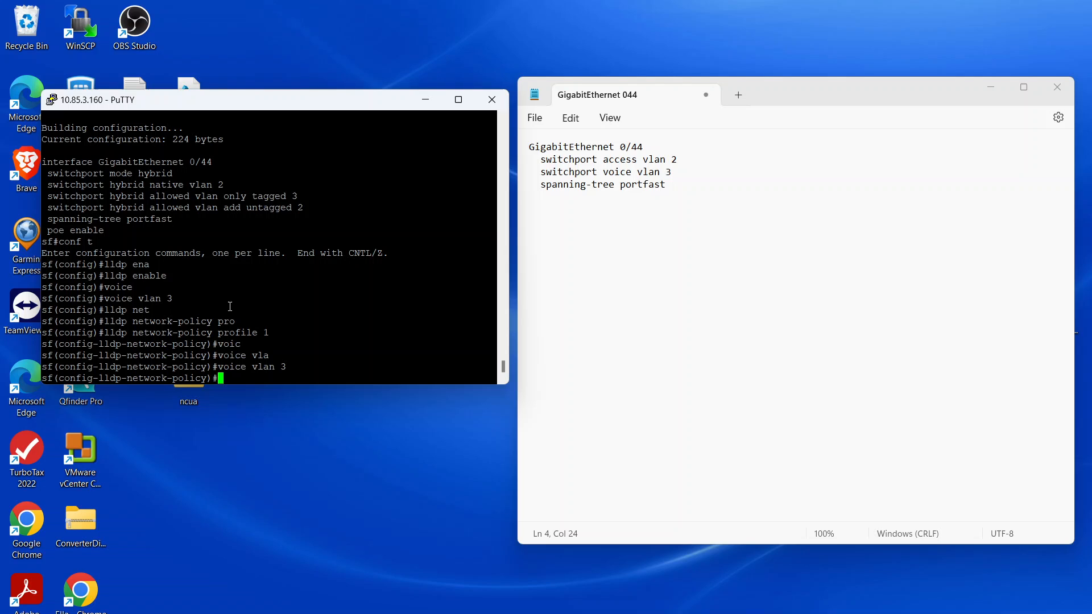
text(?)
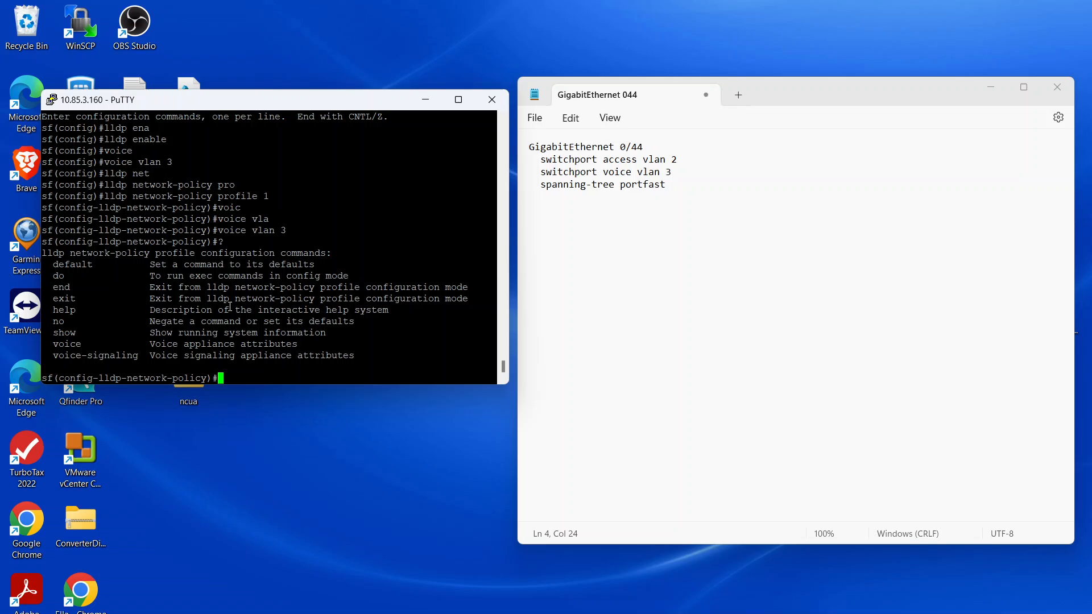
Leave the profile and run 'show lldp tlv-config'.
key(Enter)
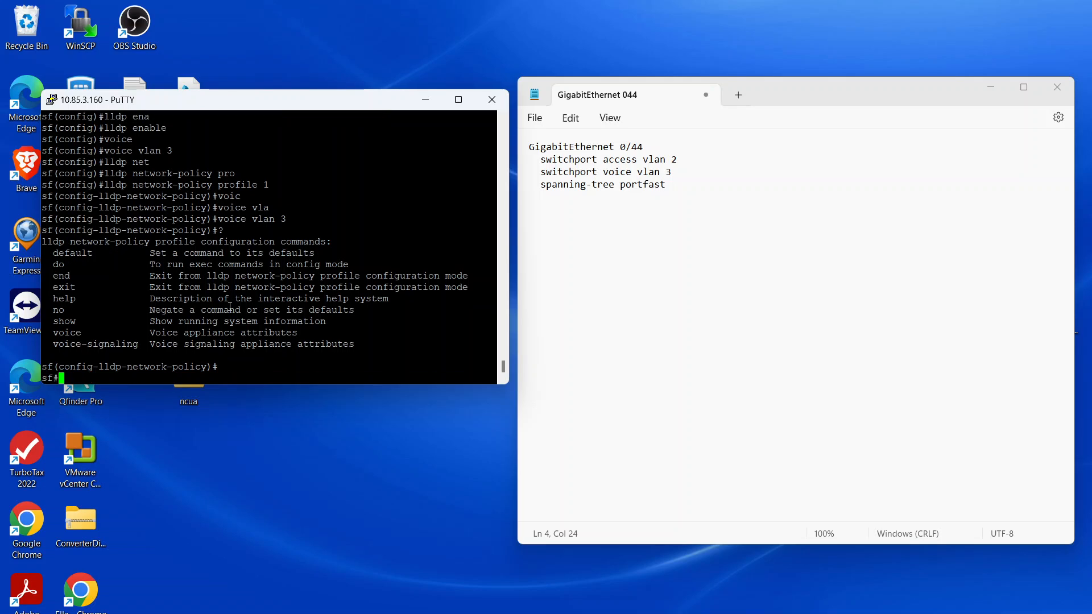
text(sh ru)
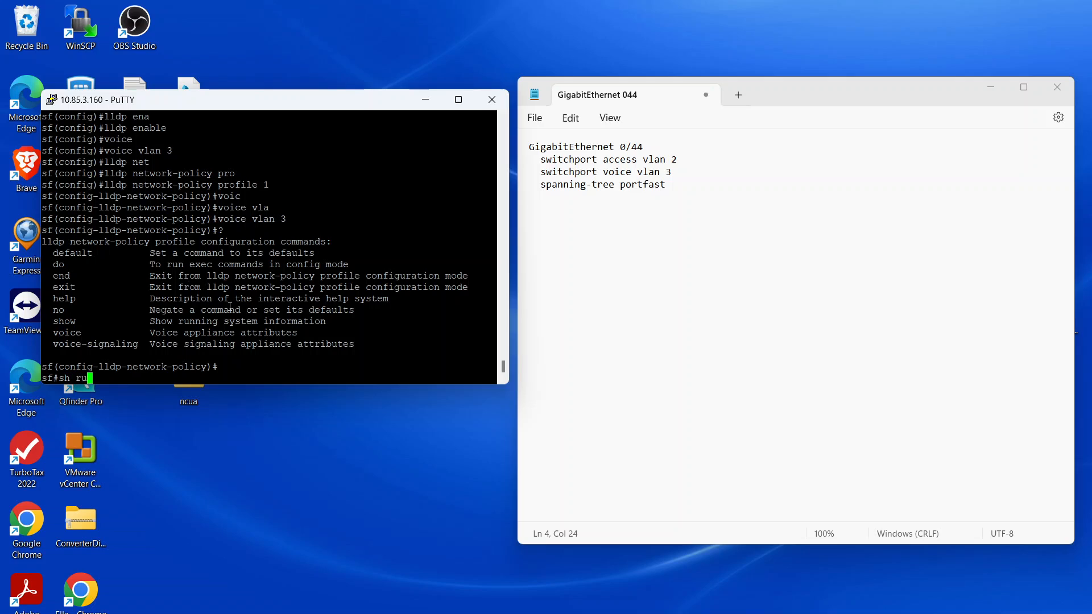
key(BackSpace)
text(lldp p)
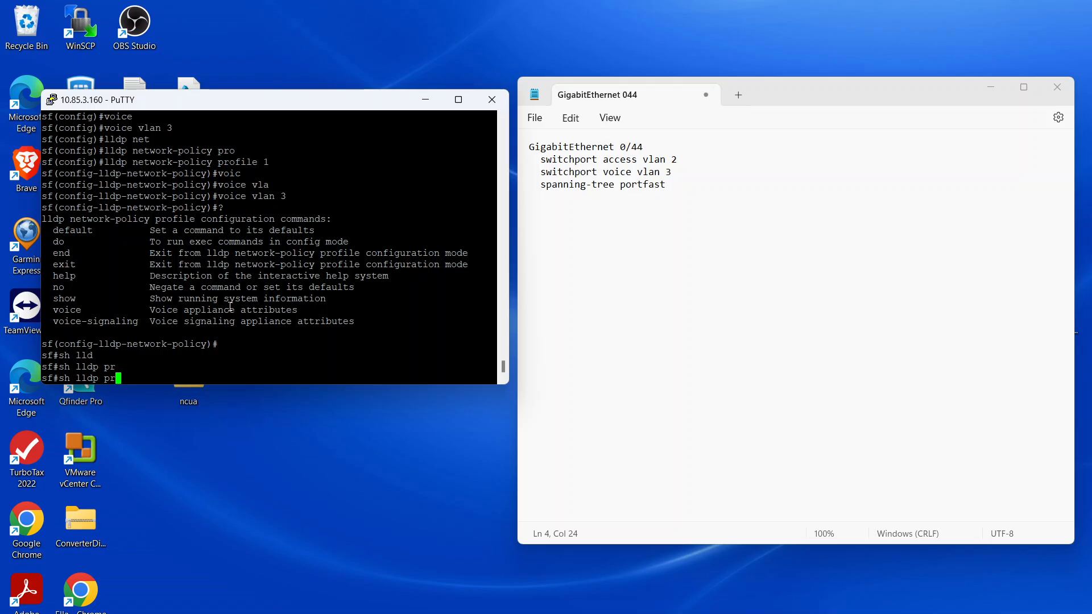
text(?)
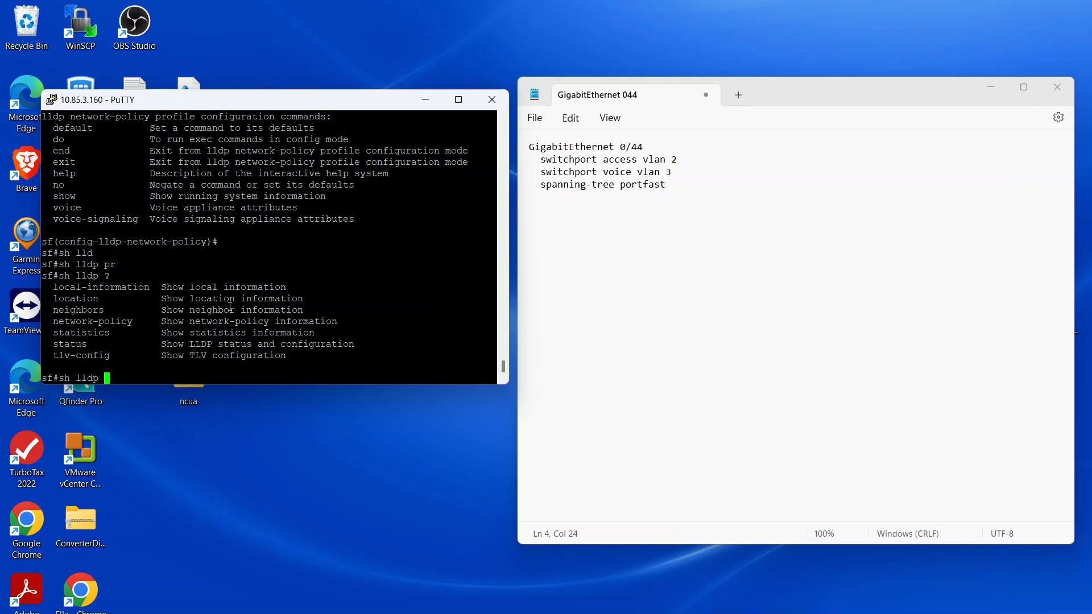
text(tlf-con)
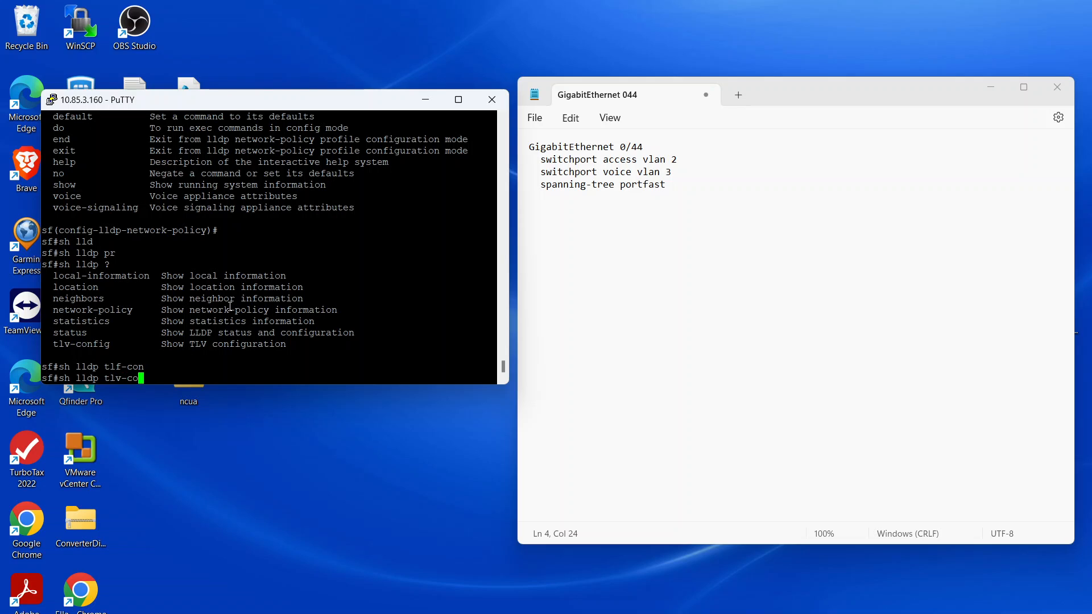
key(Enter)
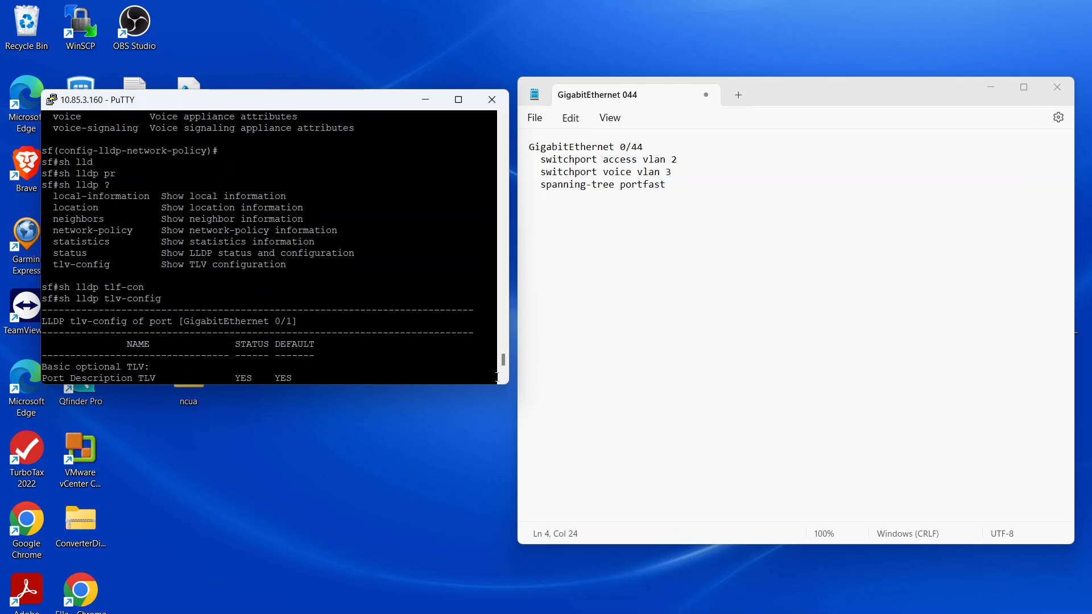
Page through the per-port TLV listing and return to the prompt.
scroll(down, 3)
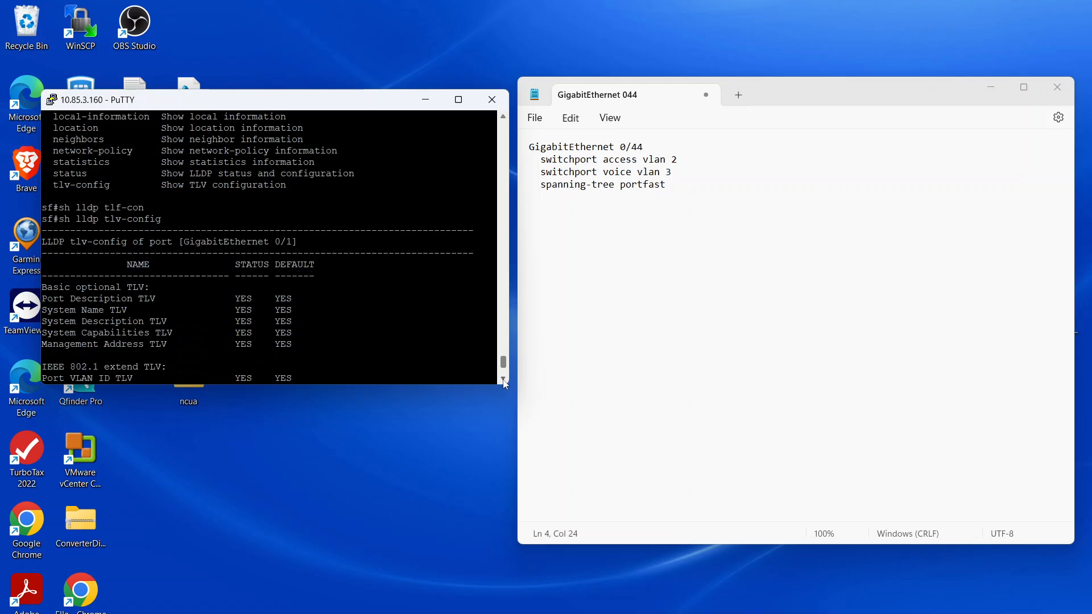
scroll(down, 3)
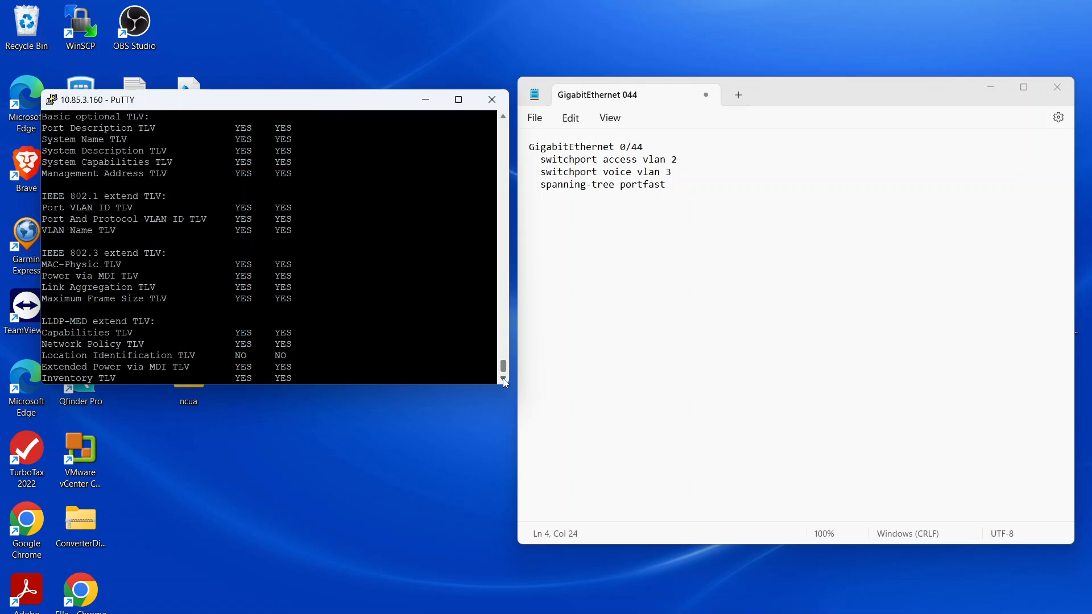
scroll(down, 3)
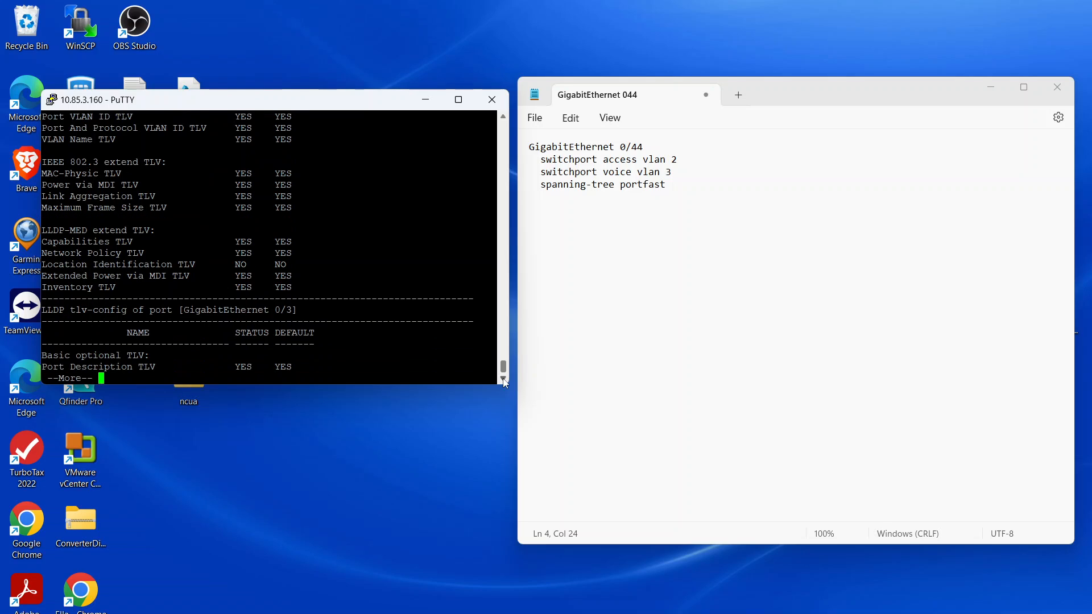
key(space)
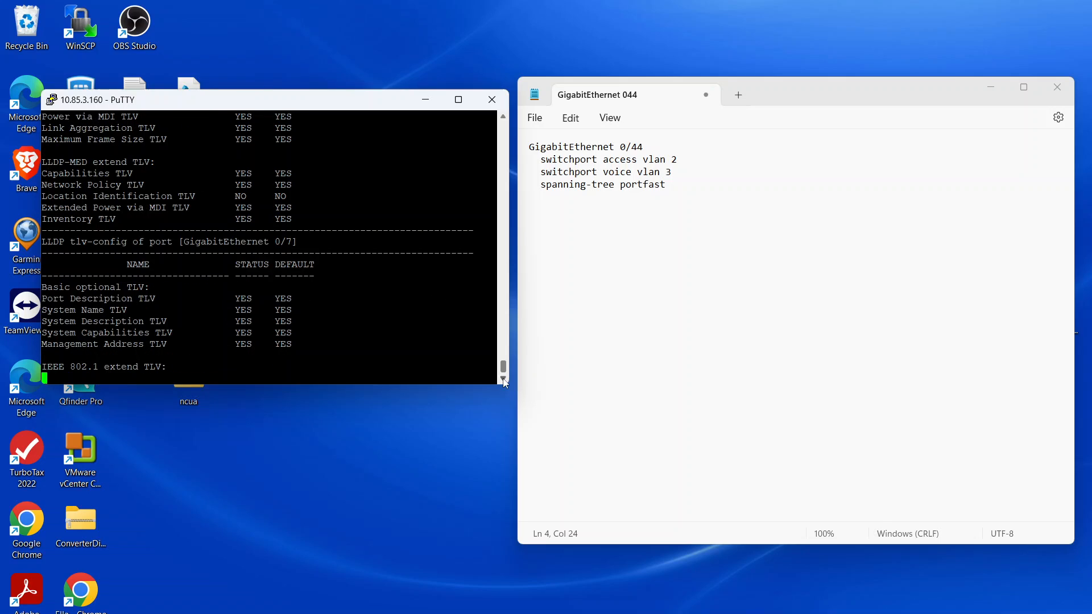
key(Space)
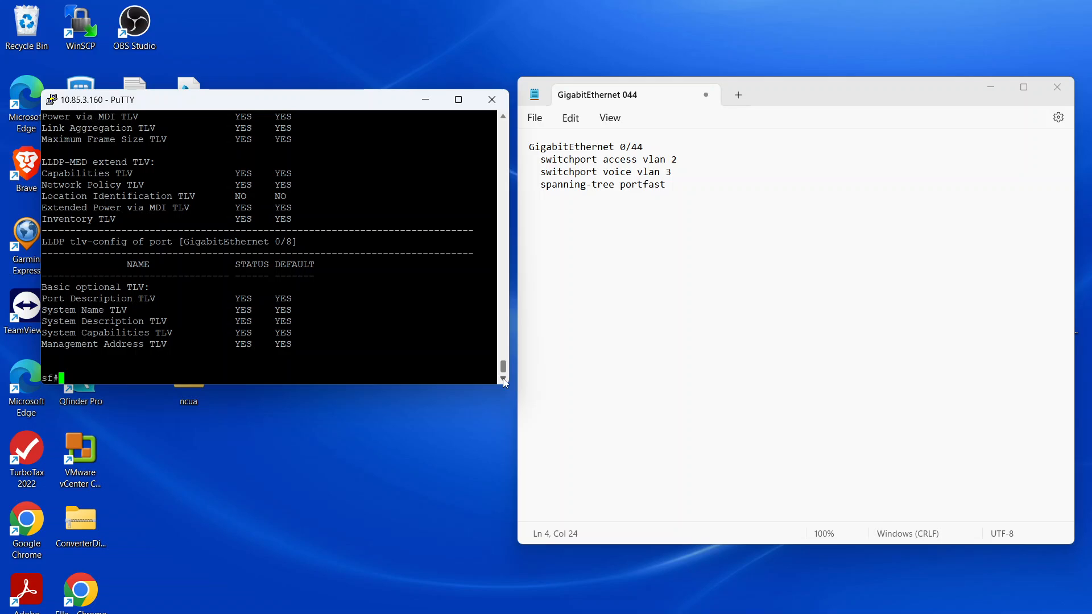
Re-enter global configuration with 'conf t' and open interface GigabitEthernet 0/44.
text(conf)
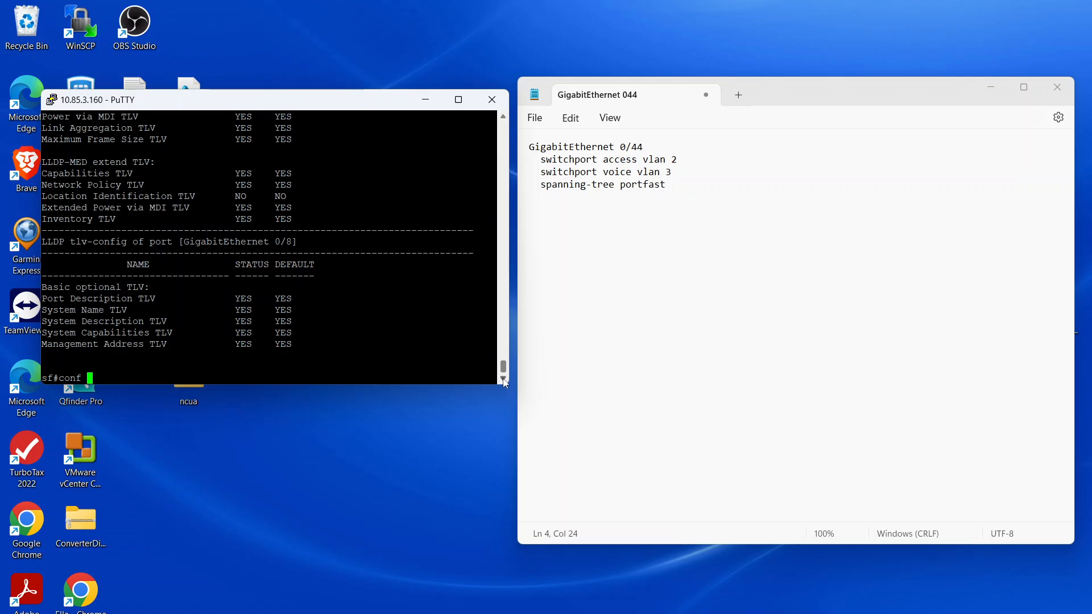
text(t)
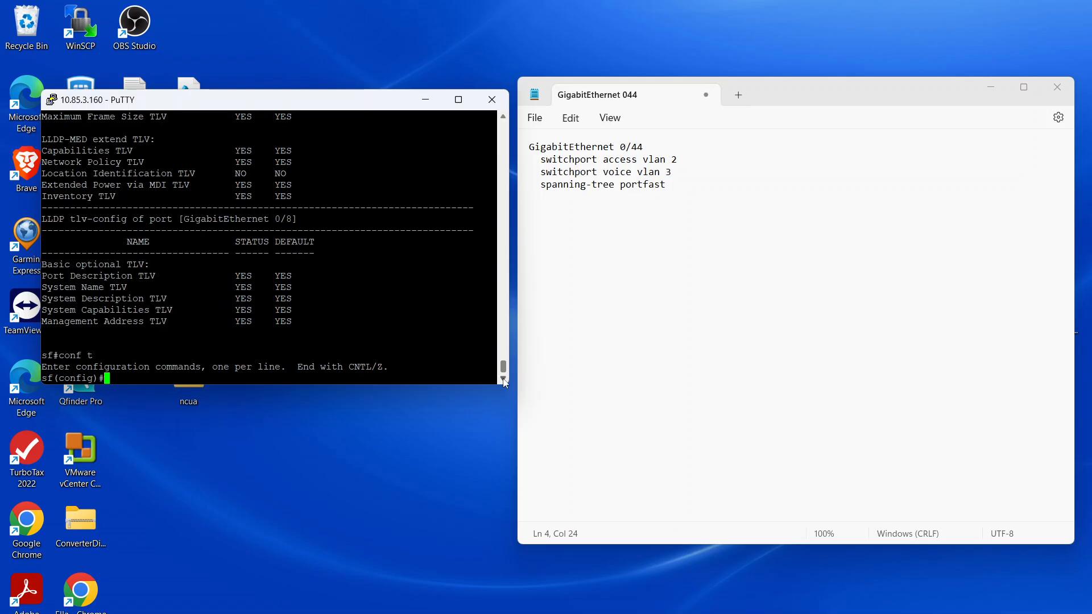
text(interface)
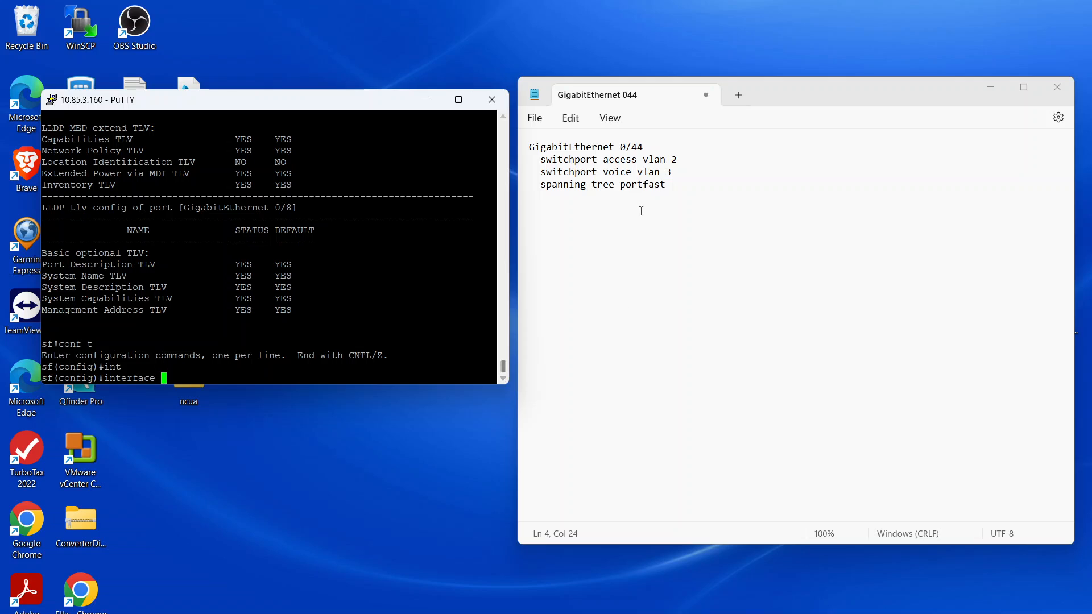
mouse_move(525, 152)
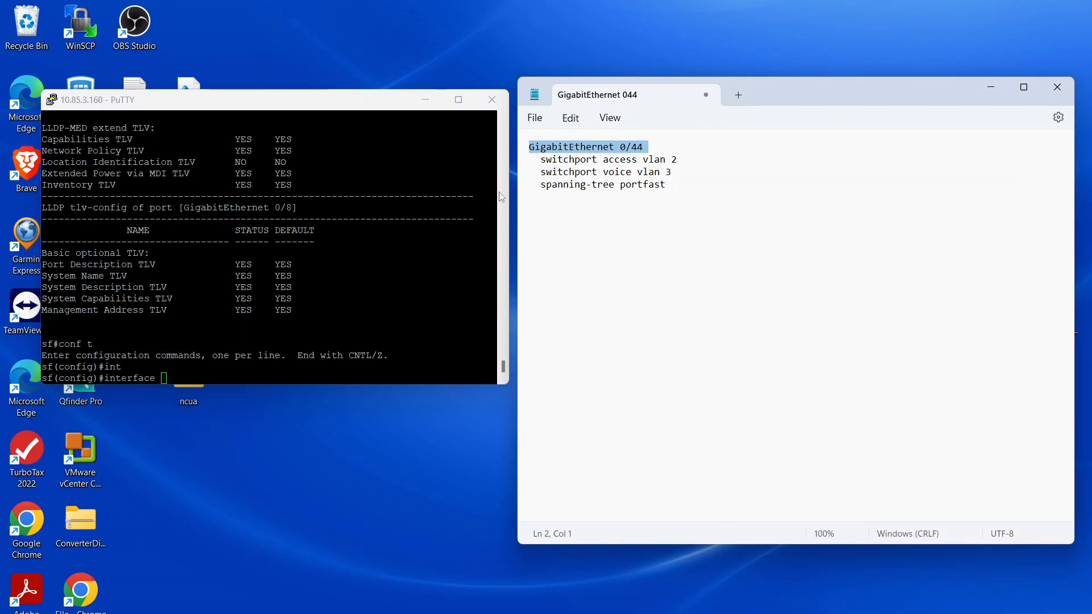
text(GigabitEthernet 0/44)
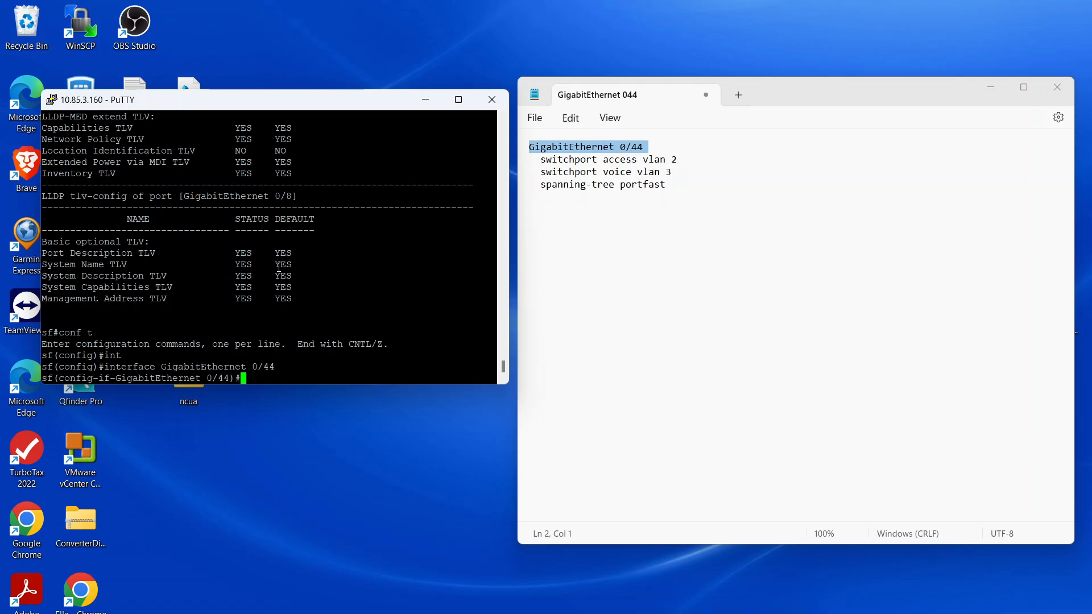
Enter 'lldp tlv-enable med-tlv network-policy profile 1' on Gi0/44.
text(lldp)
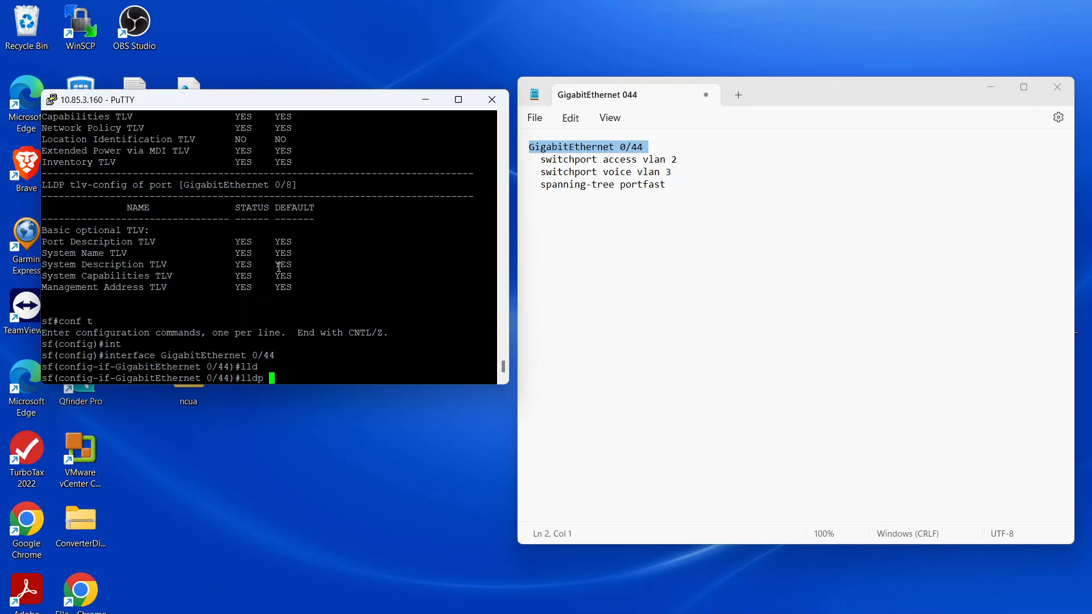
text(?)
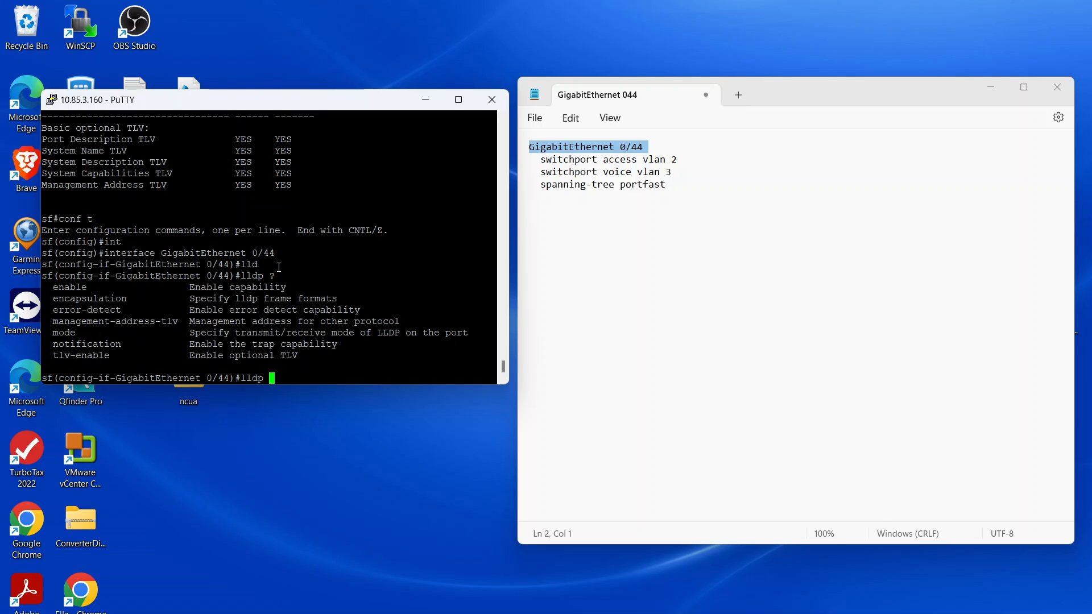
text(tlv-enable)
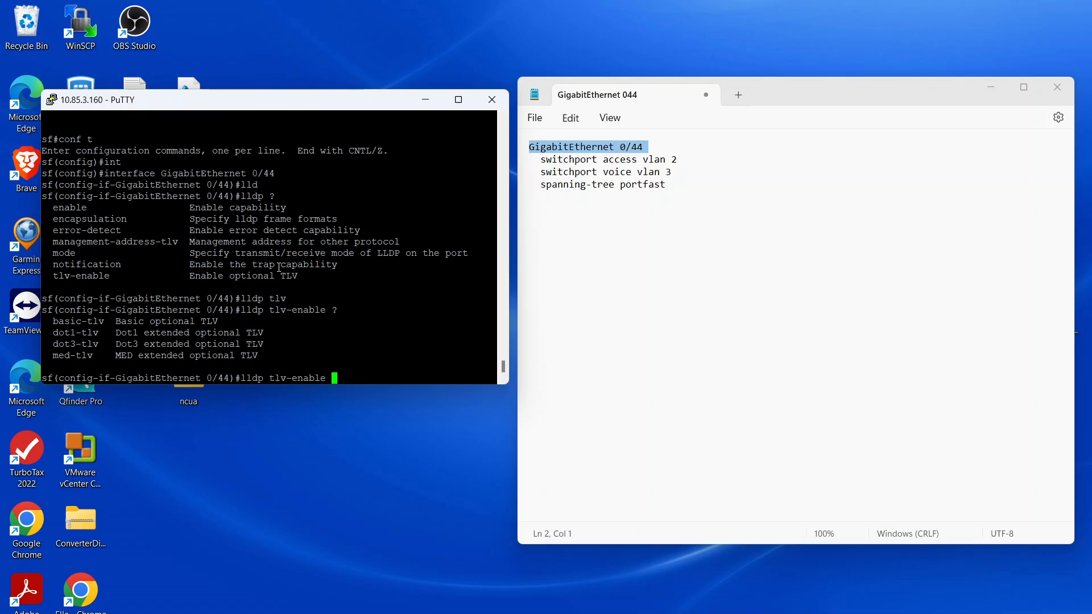
text(med-tlv)
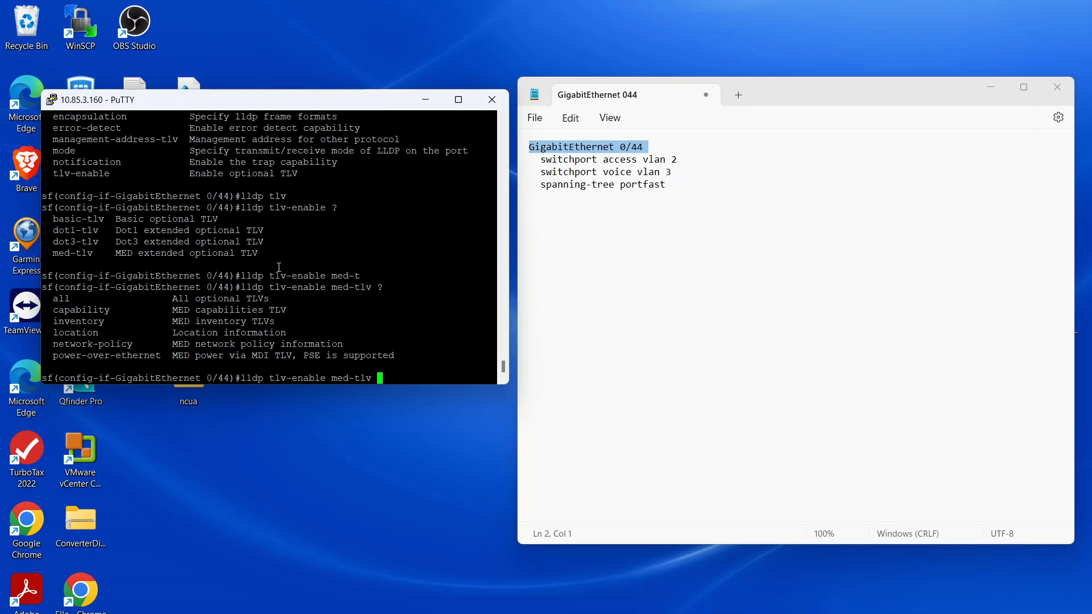
text(n)
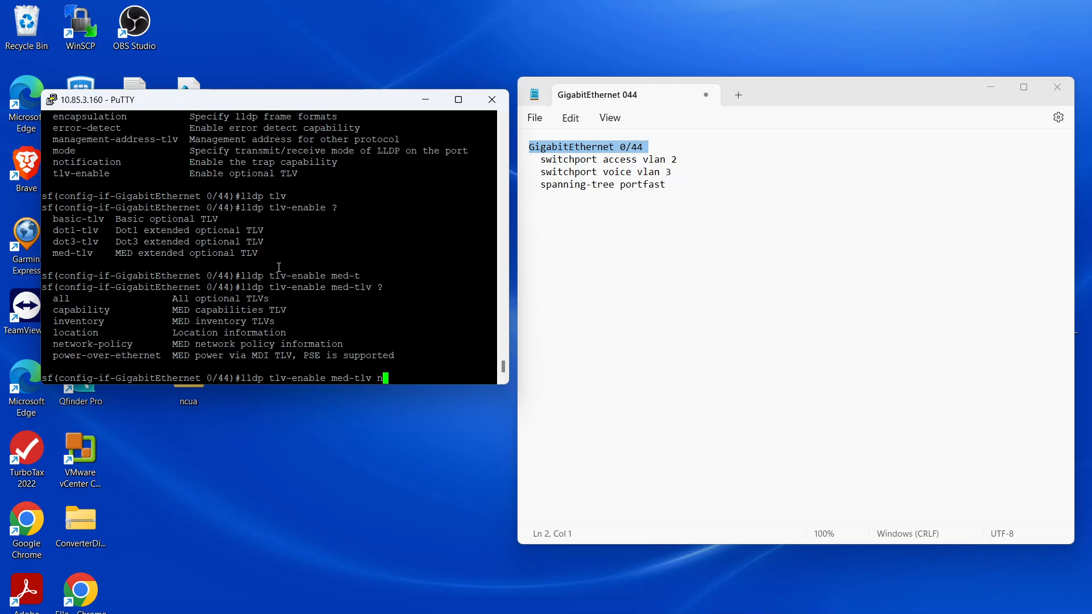
text(network-policy)
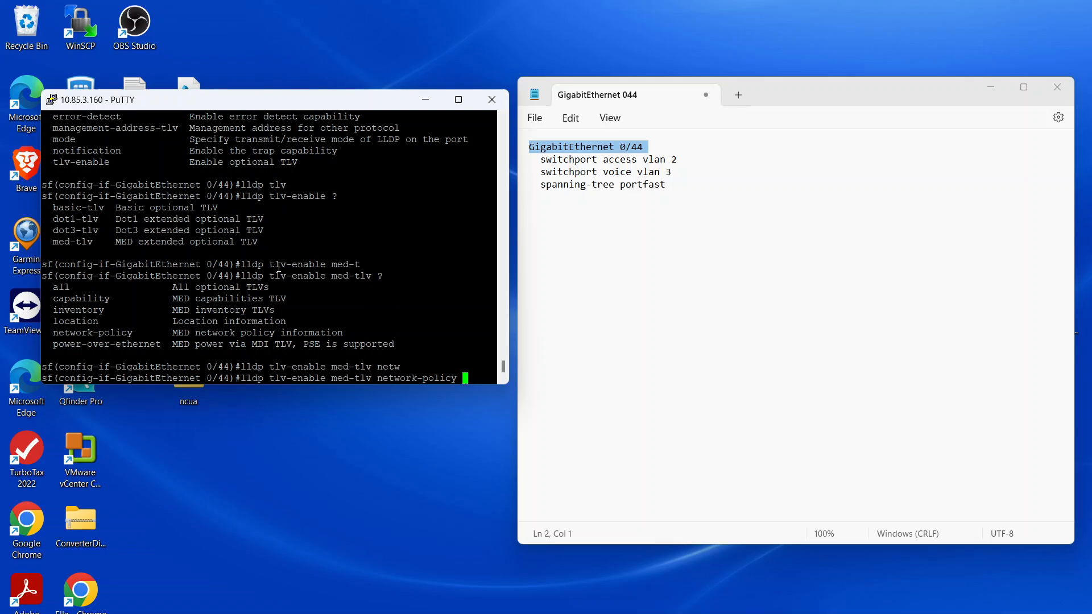
text(?)
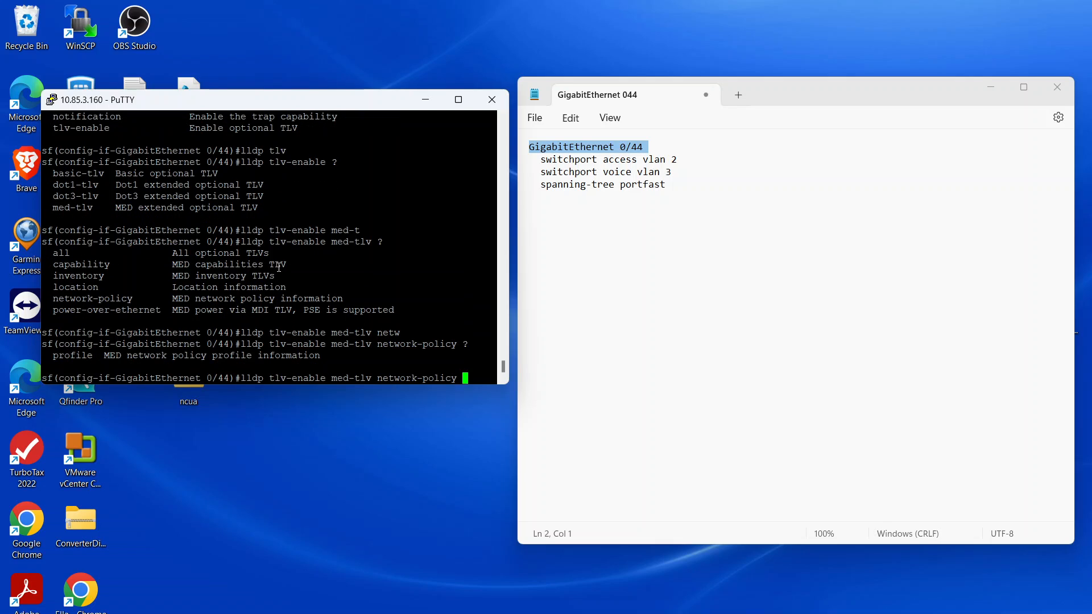
text(profile)
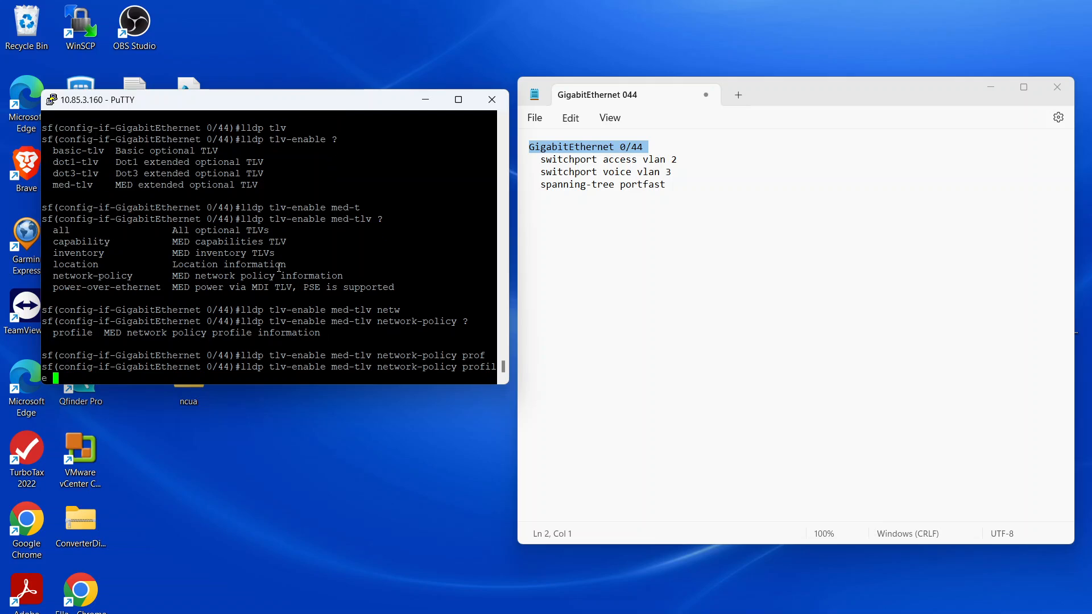
text(1)
text(sh run interface)
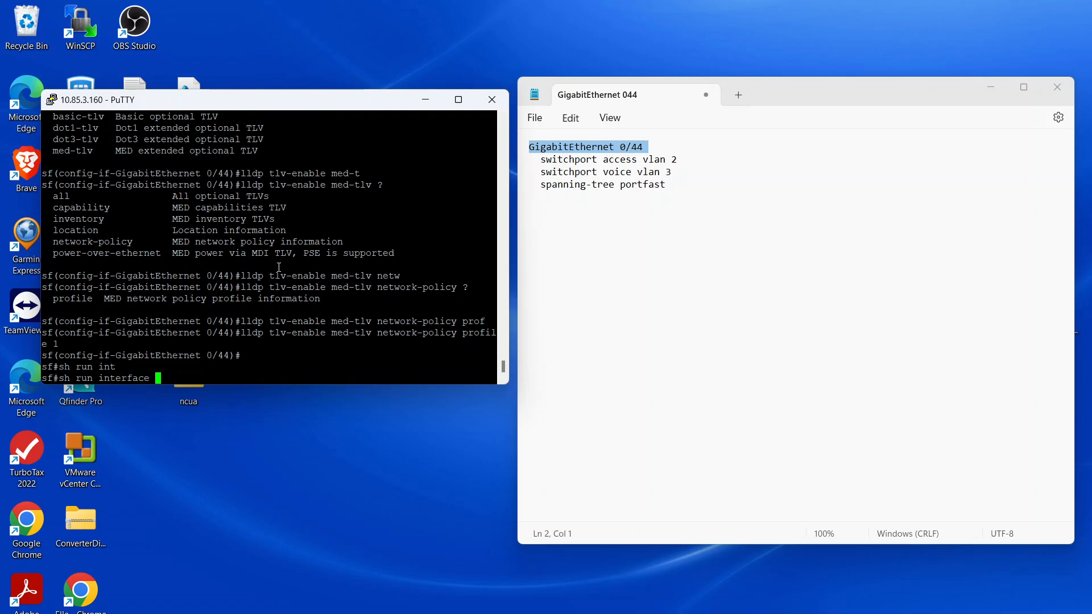
Enter interface gigabitEthernet 0/44 to show its running config: hybrid VLANs 2/3, network-policy profile 1.
text(gigabitEthernet)
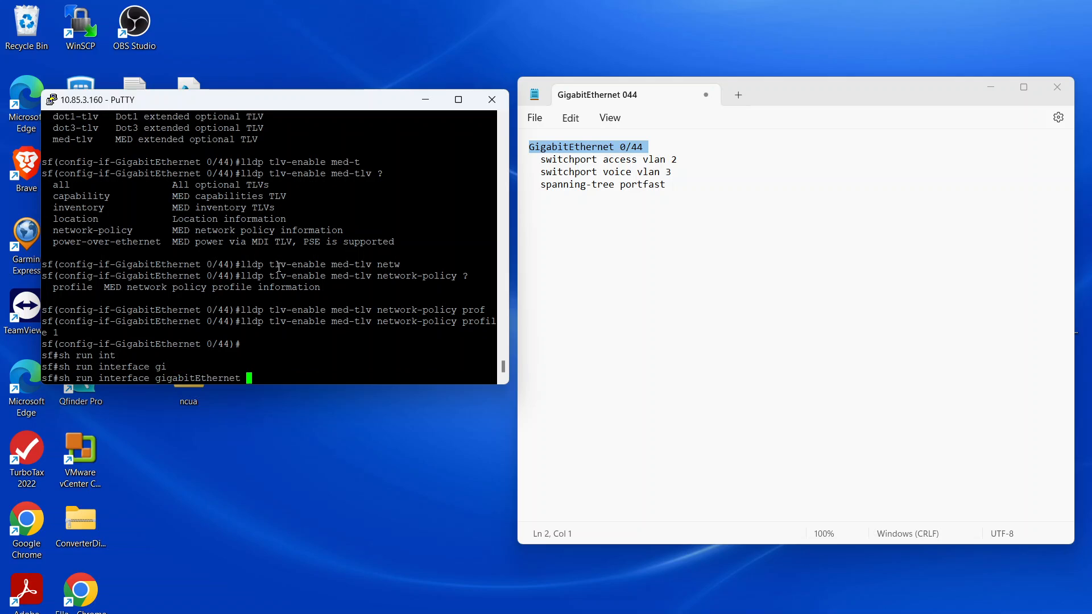
text(0/44)
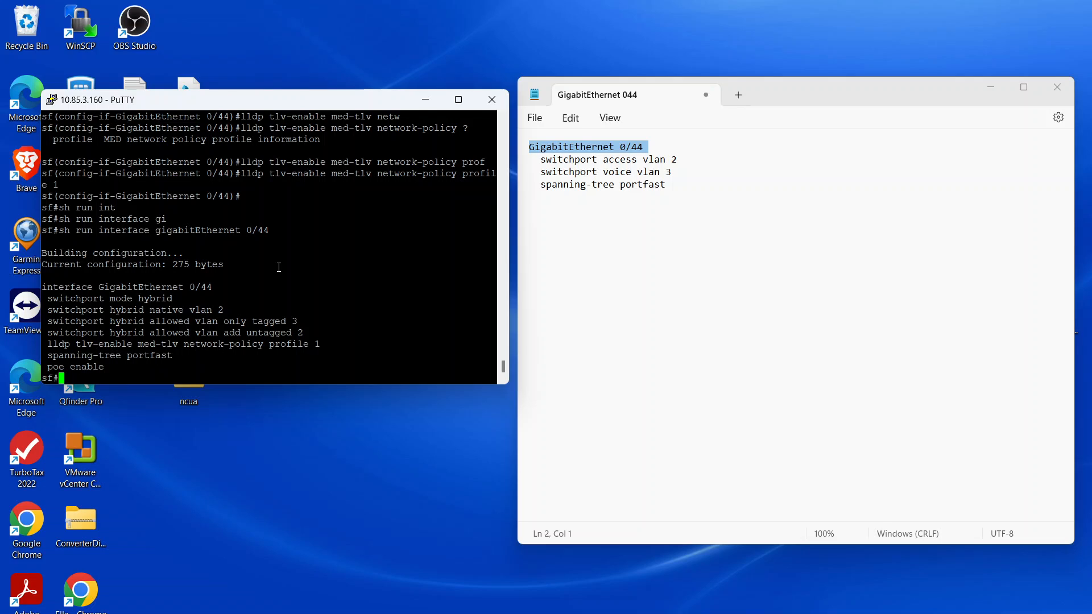
mouse_move(137, 333)
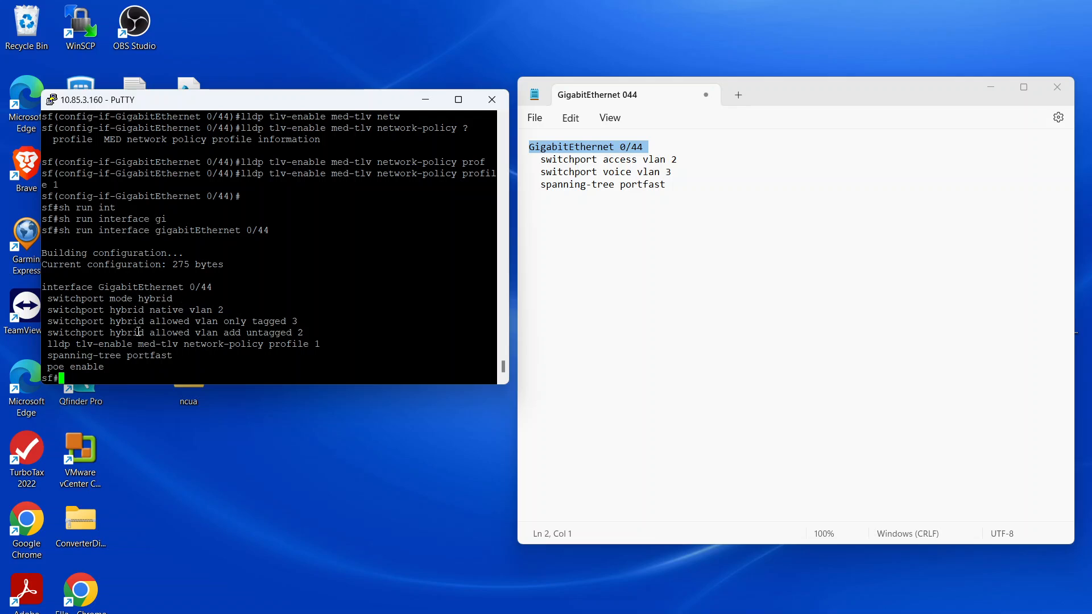